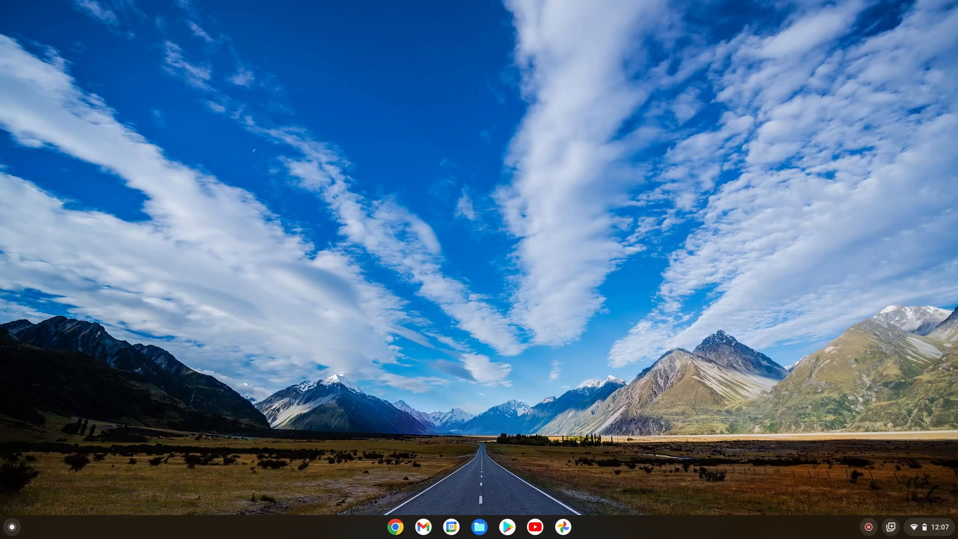
mouse_move(626, 394)
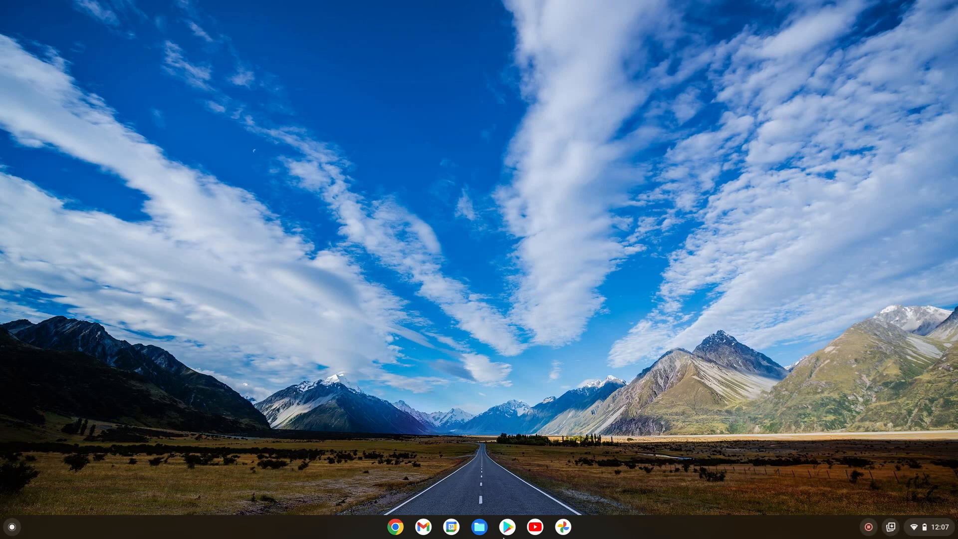
Look up Microsoft Office in the Play Store, close it, and launch Chrome instead.
click(506, 526)
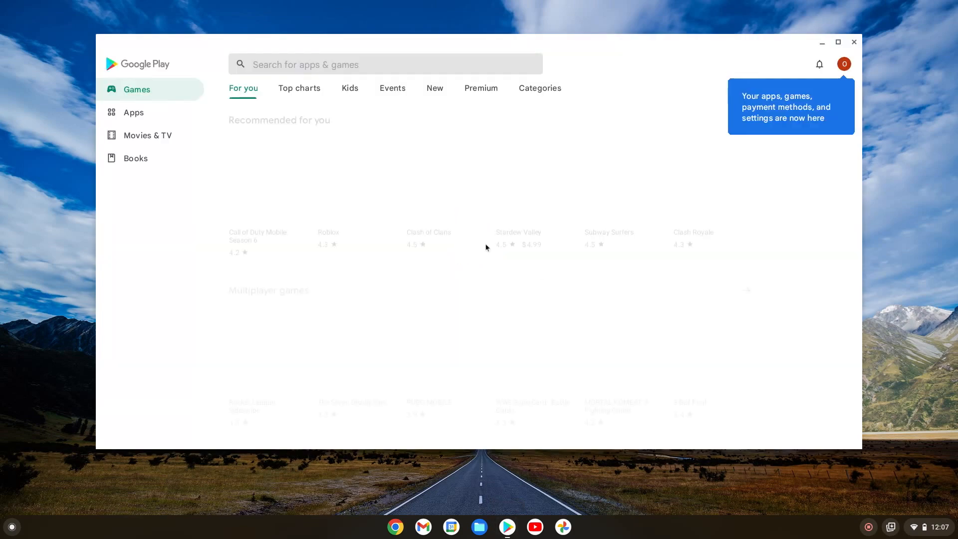
click(384, 65)
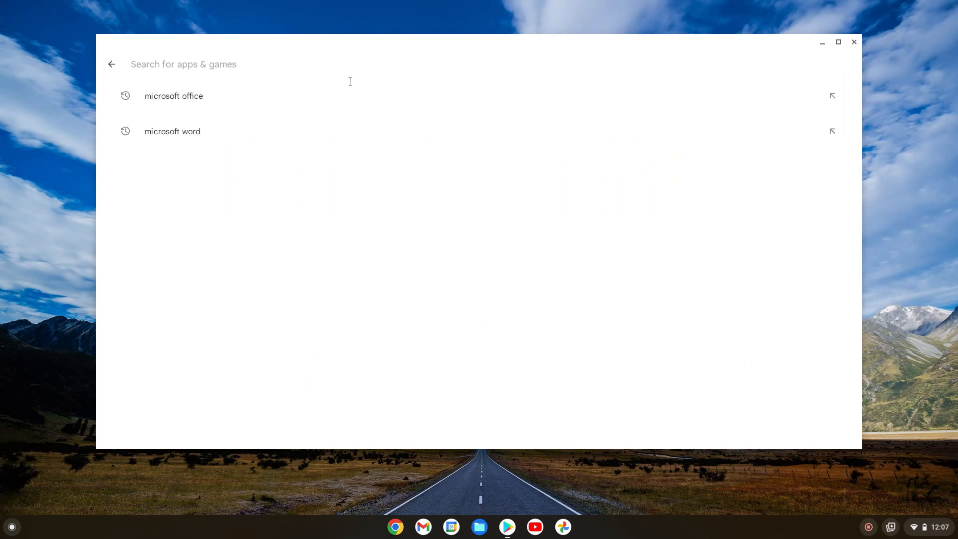
click(174, 95)
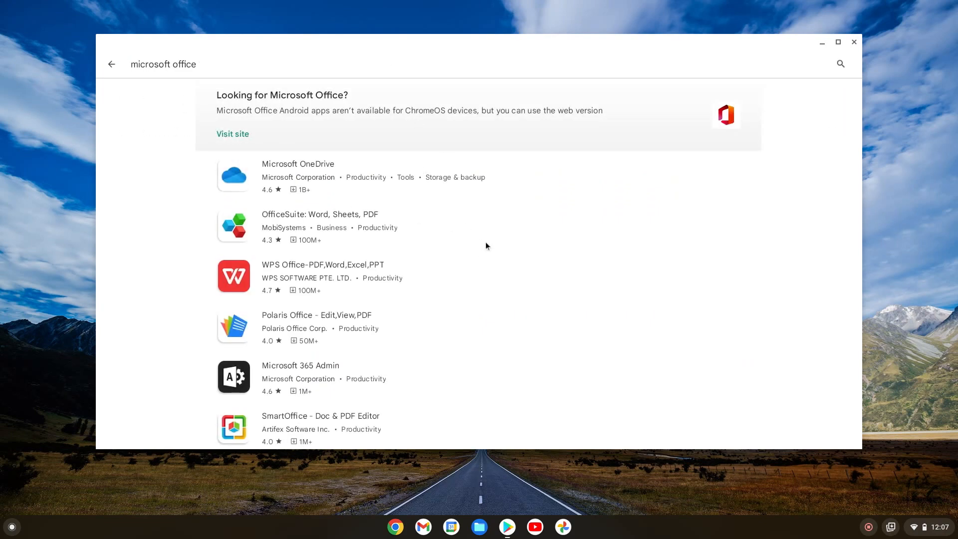
scroll(down, 3)
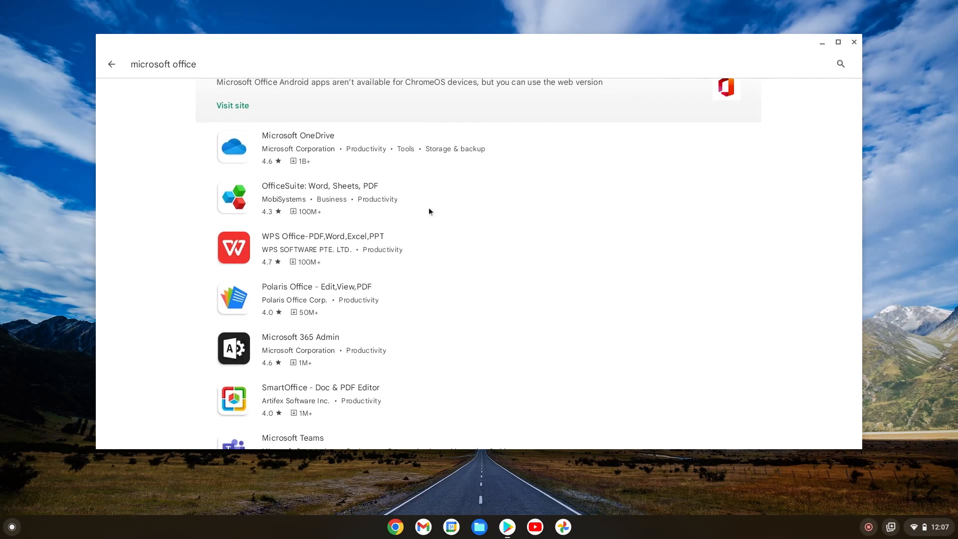
scroll(up, 3)
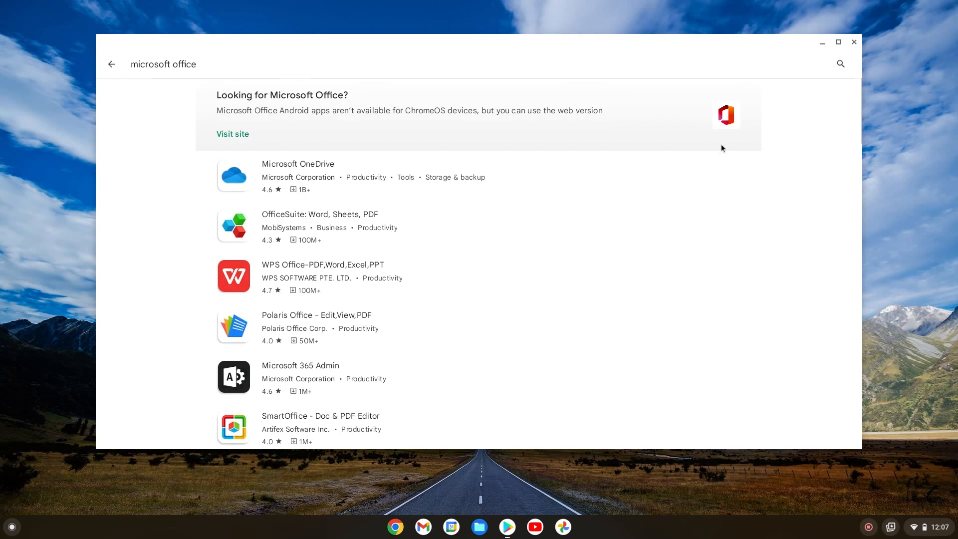
mouse_move(853, 42)
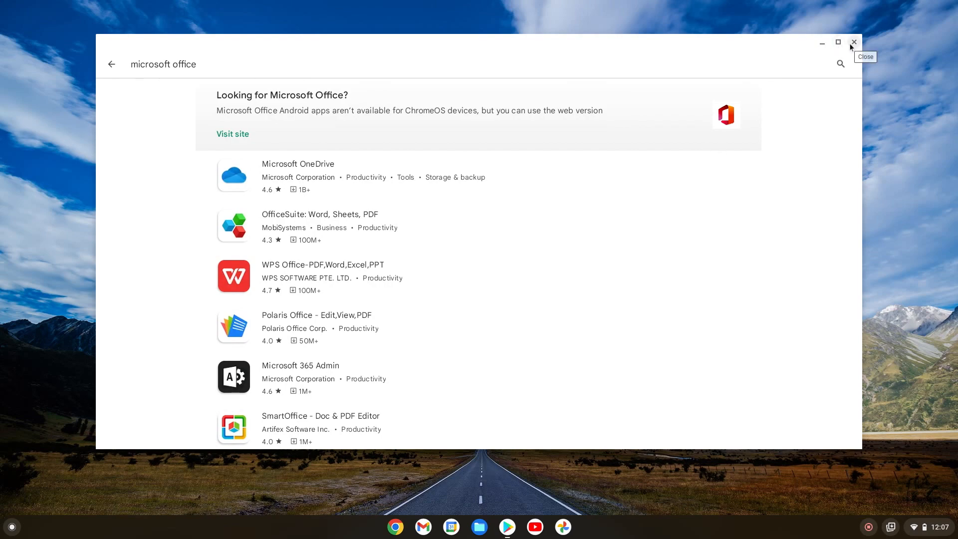
click(853, 42)
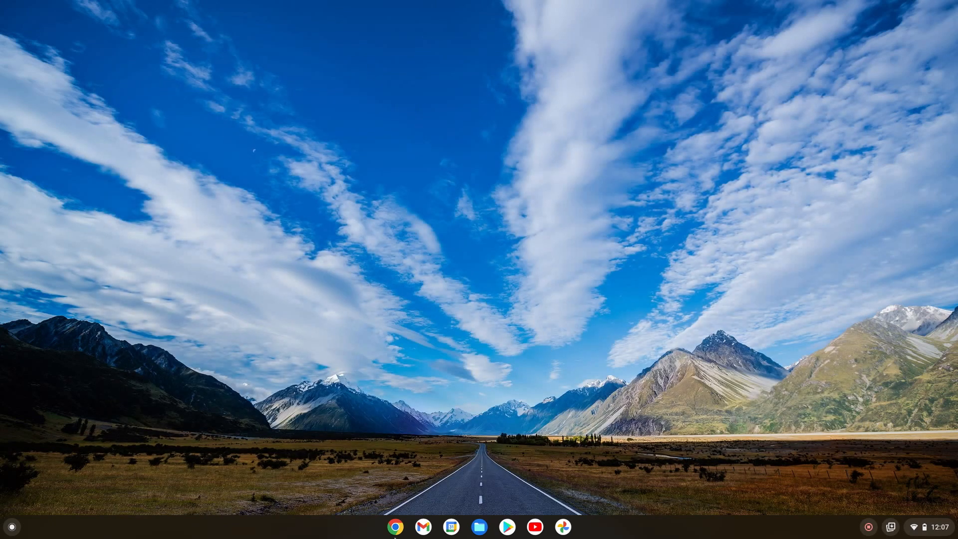
click(395, 526)
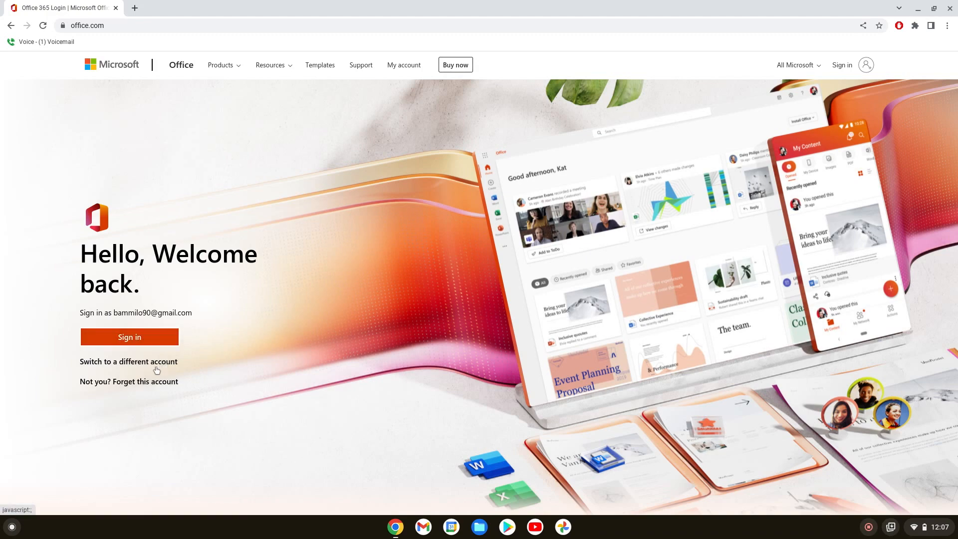
mouse_move(225, 402)
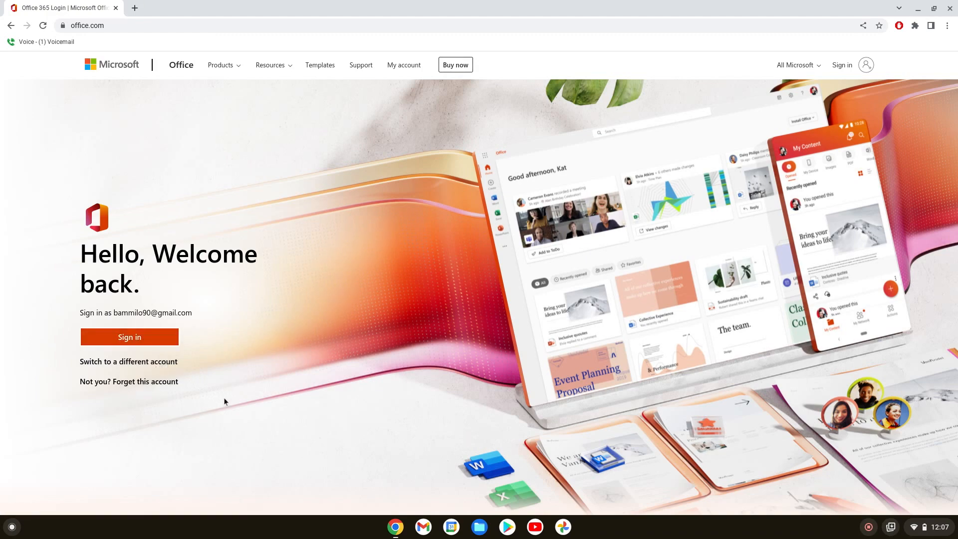
mouse_move(419, 255)
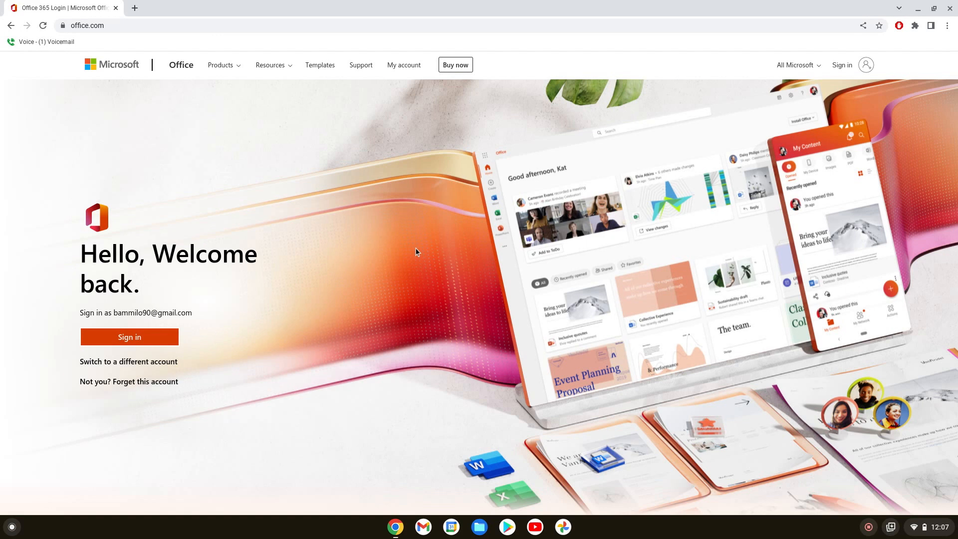
mouse_move(251, 173)
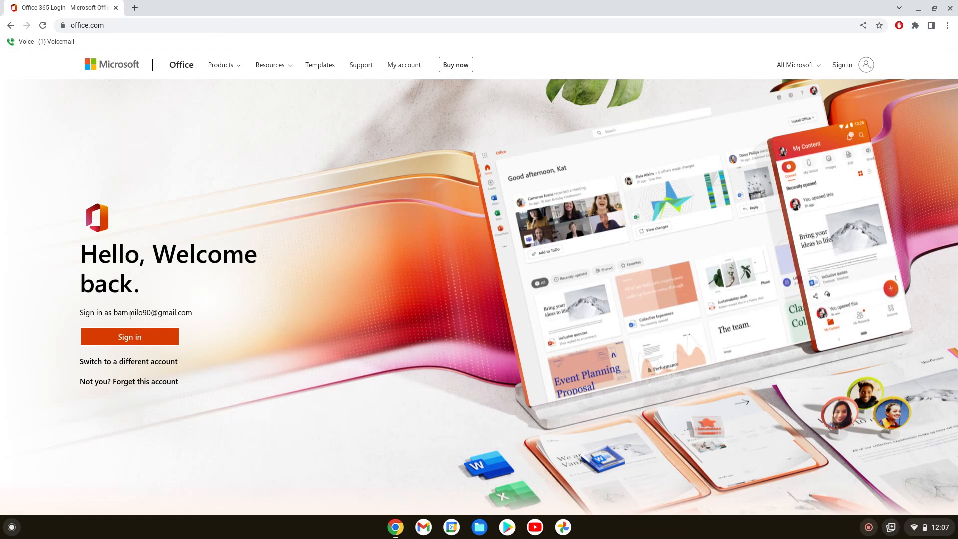
Sign in with the remembered account to reach the Office home page.
click(129, 336)
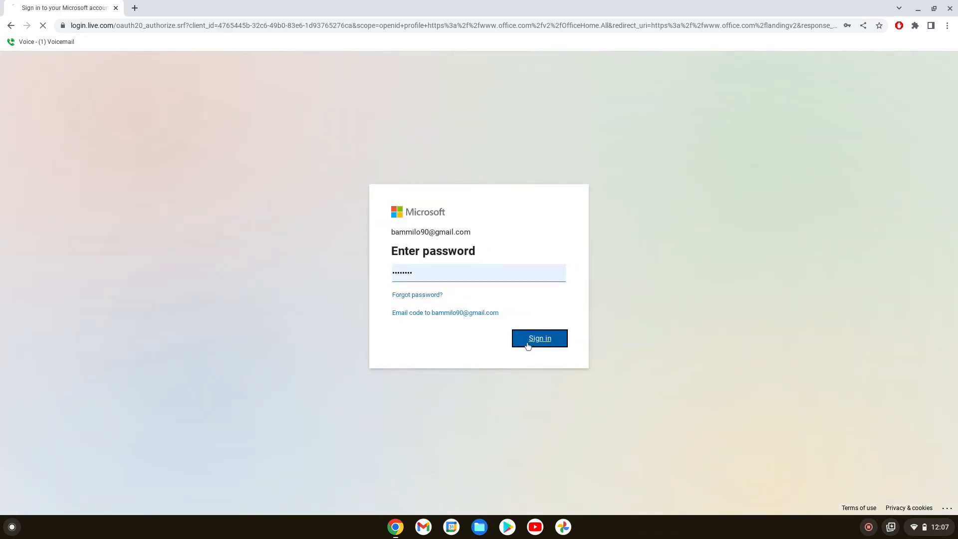
click(539, 338)
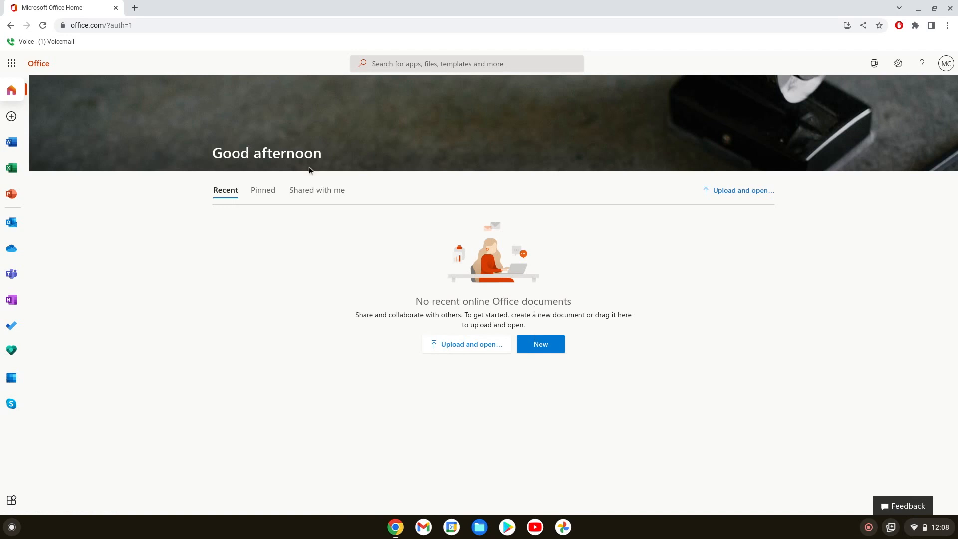
mouse_move(11, 90)
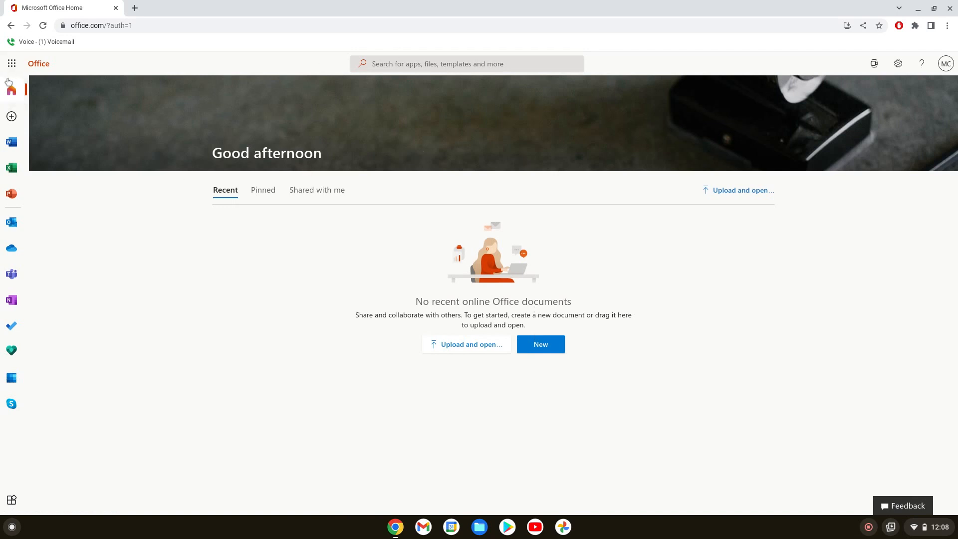
mouse_move(11, 141)
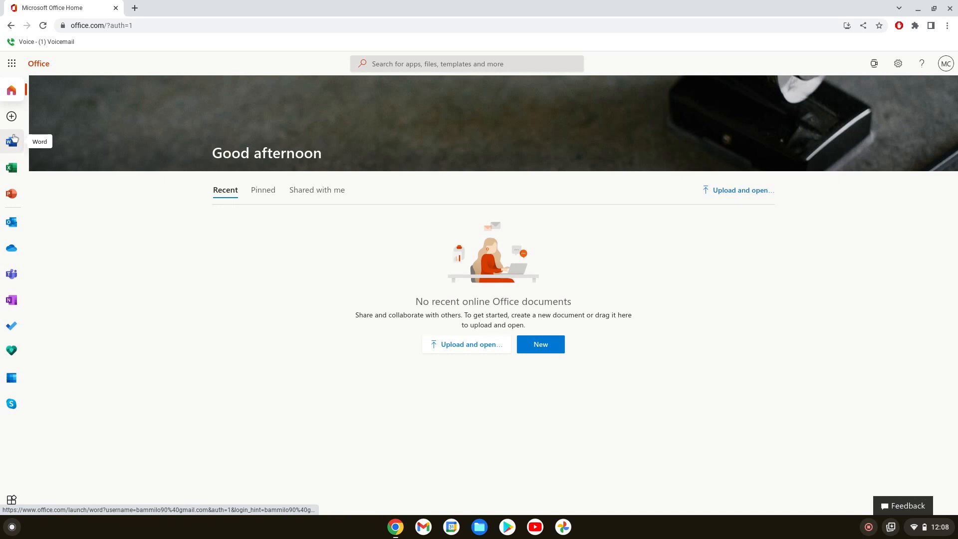
Check the Microsoft 365 app launcher, then show the empty Shared with me list.
click(11, 64)
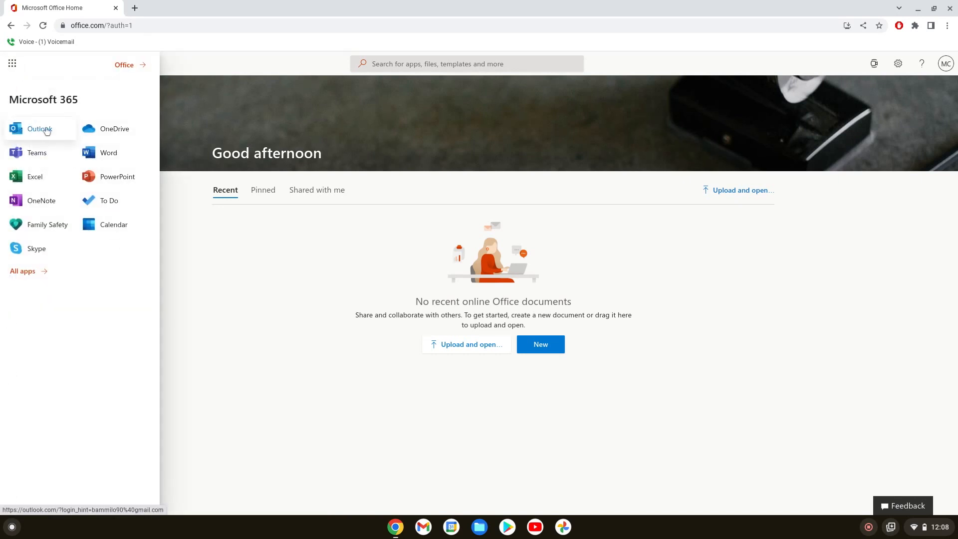
mouse_move(114, 128)
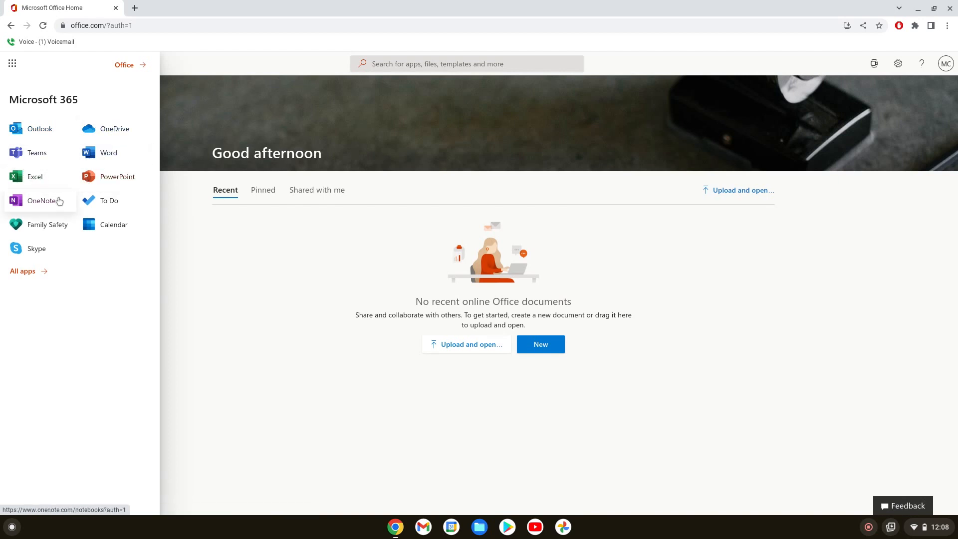
click(22, 270)
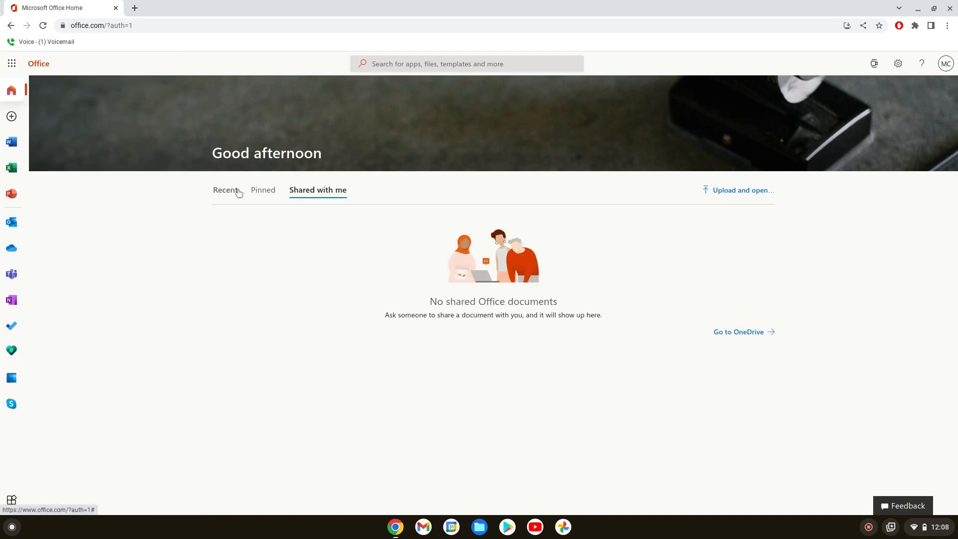
Check the Recent, Pinned and Shared with me tabs, all of which list no documents.
click(225, 189)
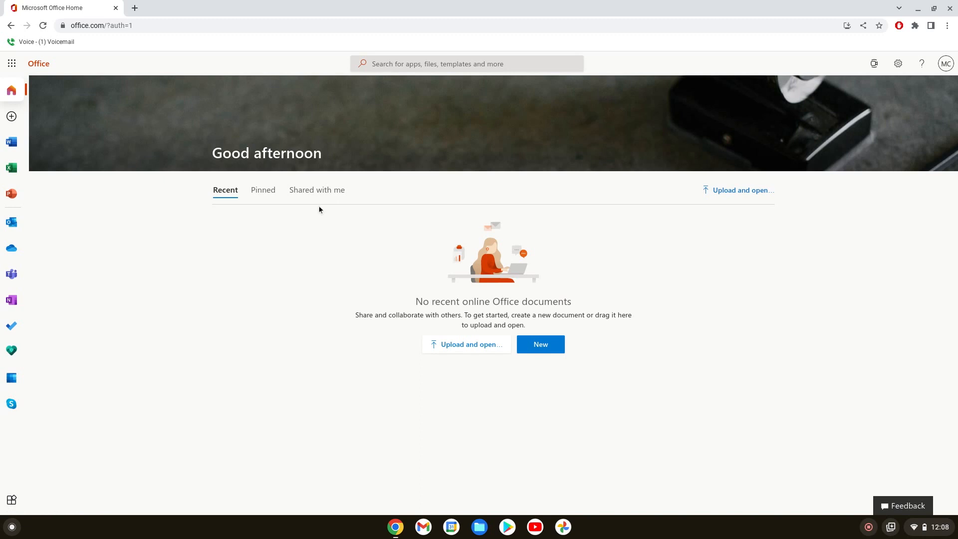
mouse_move(555, 316)
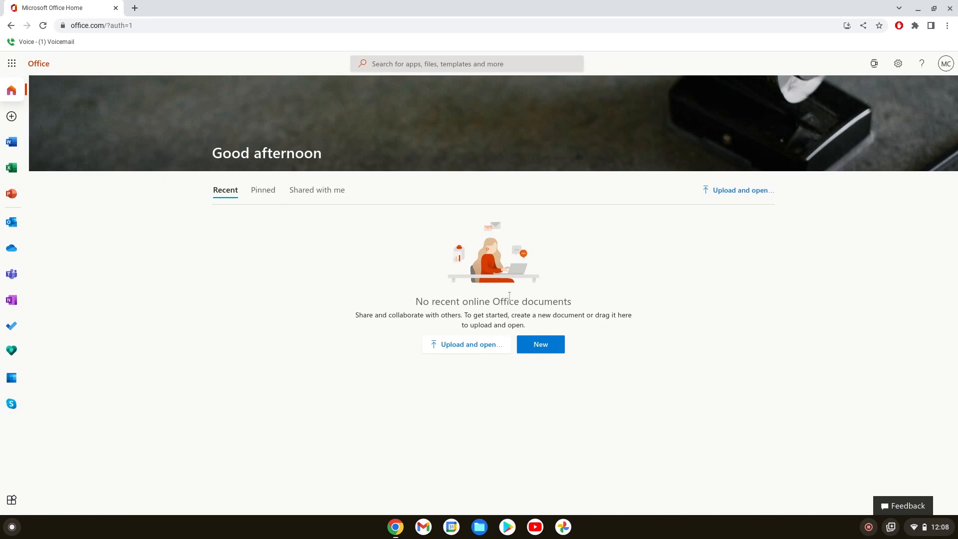
mouse_move(377, 195)
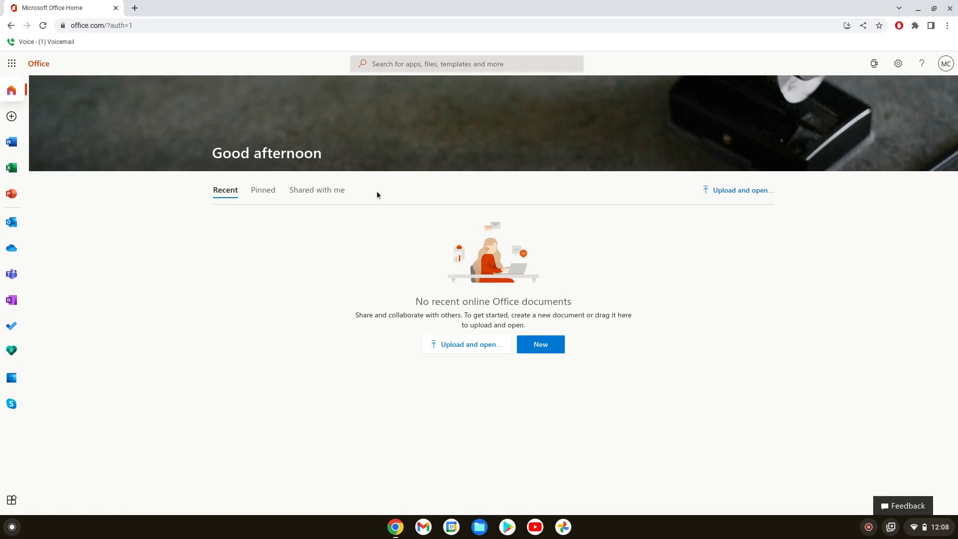
mouse_move(277, 205)
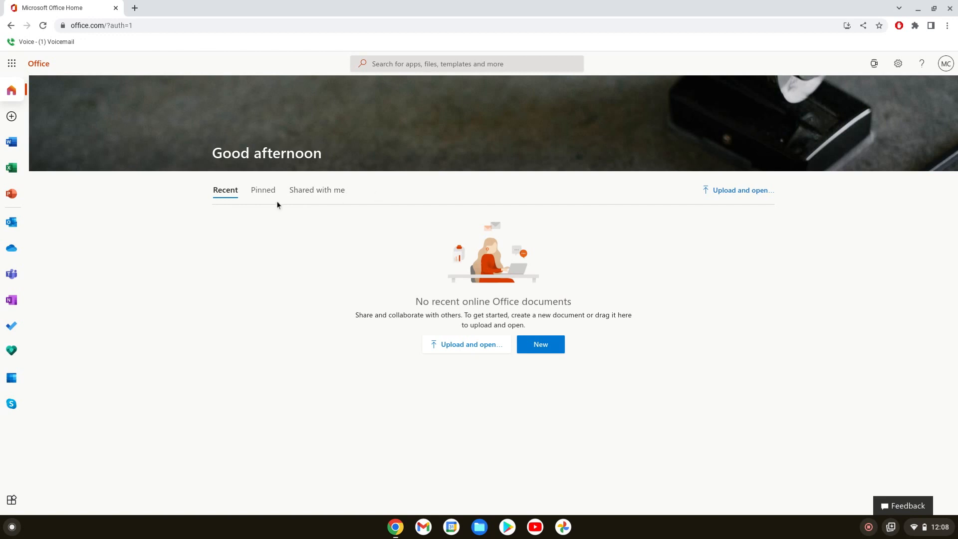
click(263, 190)
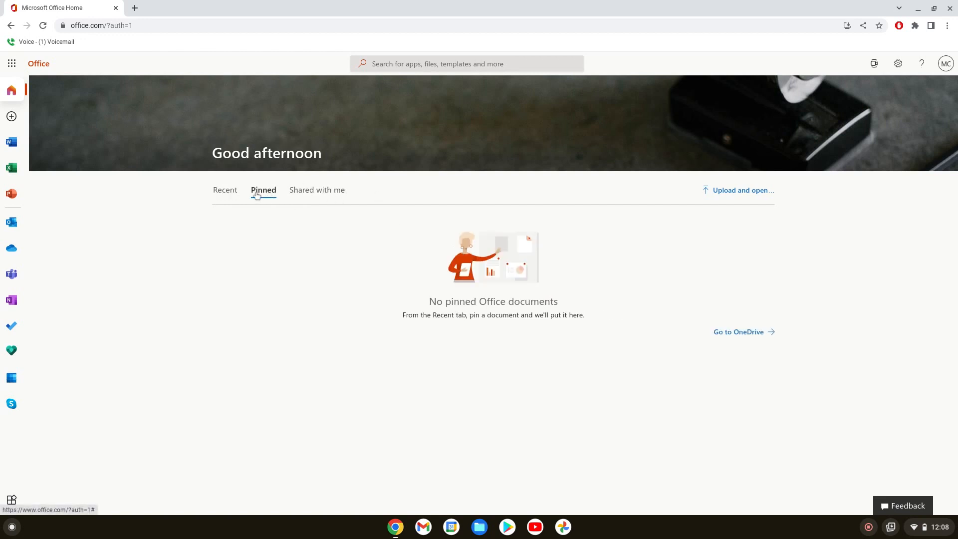
mouse_move(327, 193)
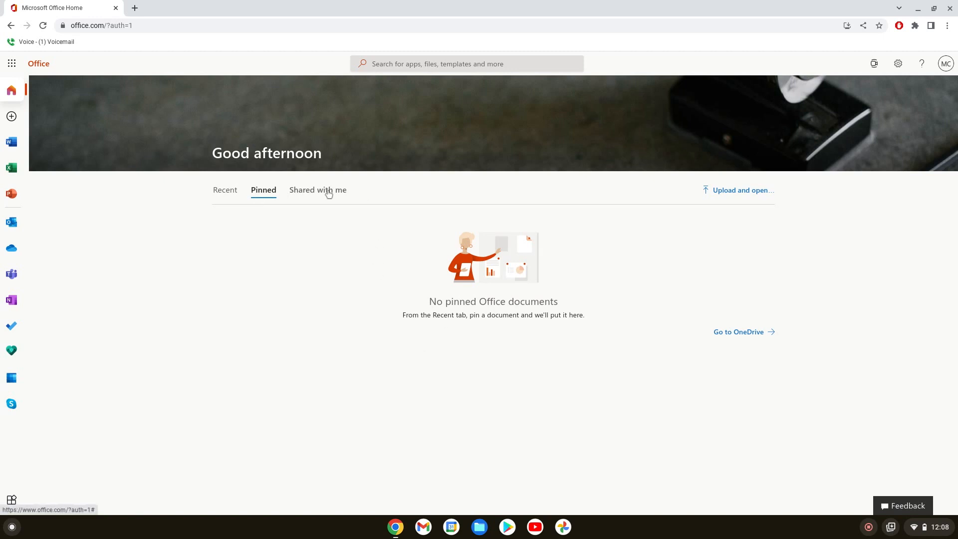
click(317, 189)
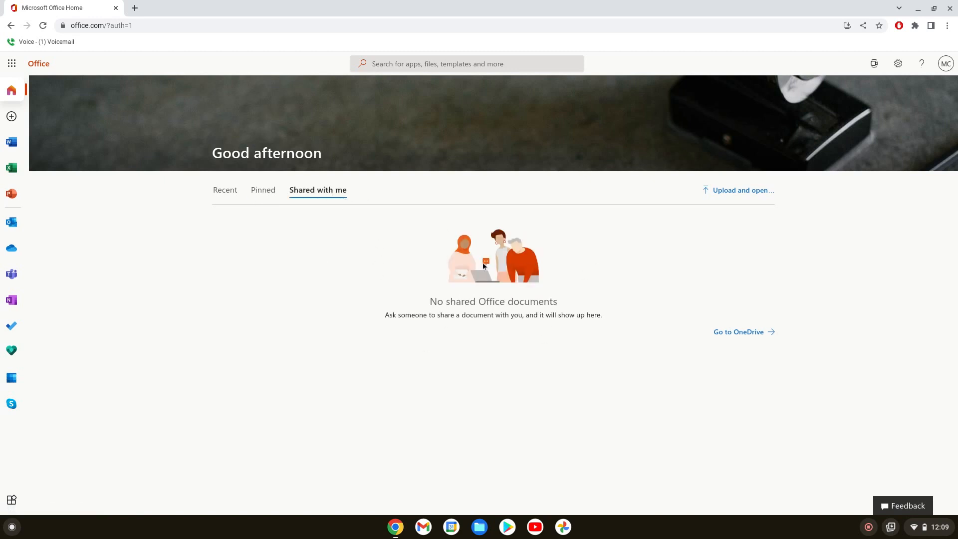
mouse_move(401, 294)
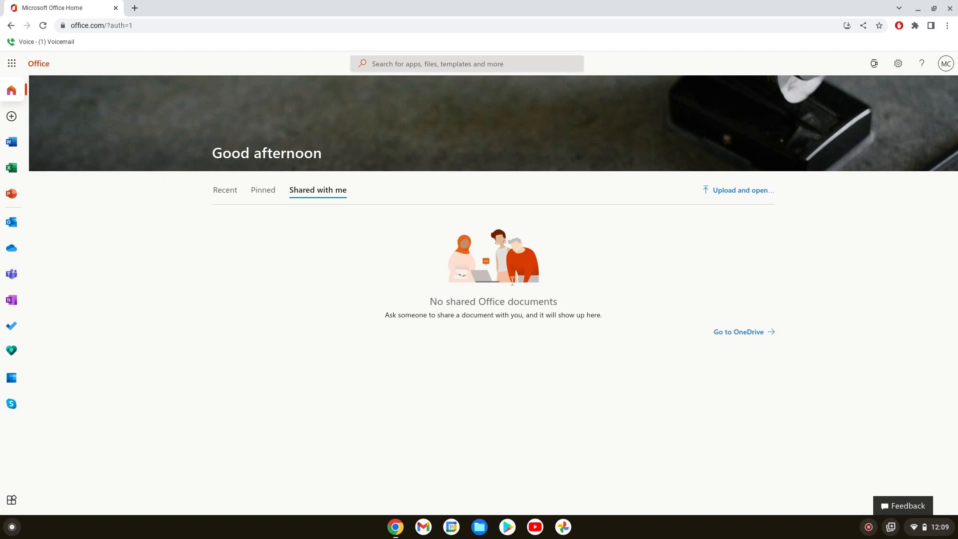
mouse_move(391, 280)
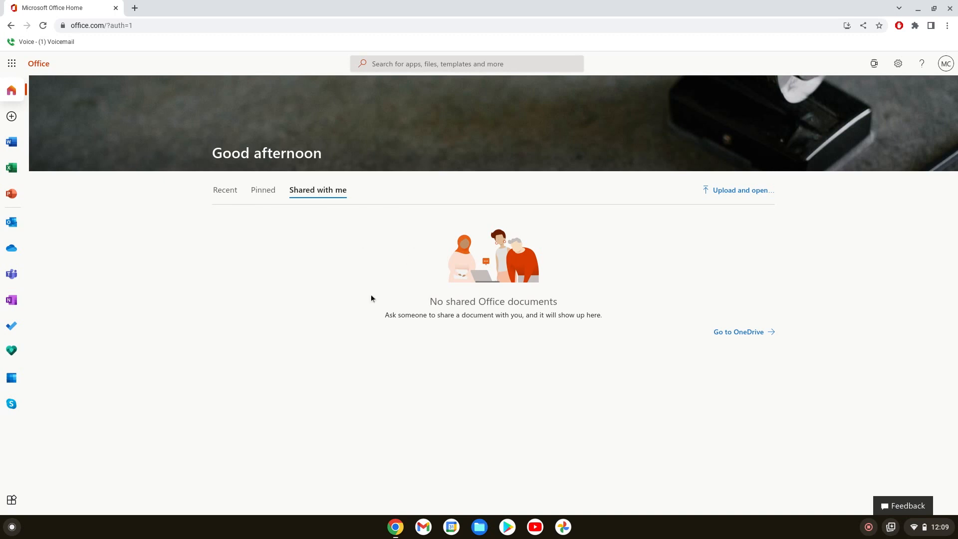
mouse_move(123, 82)
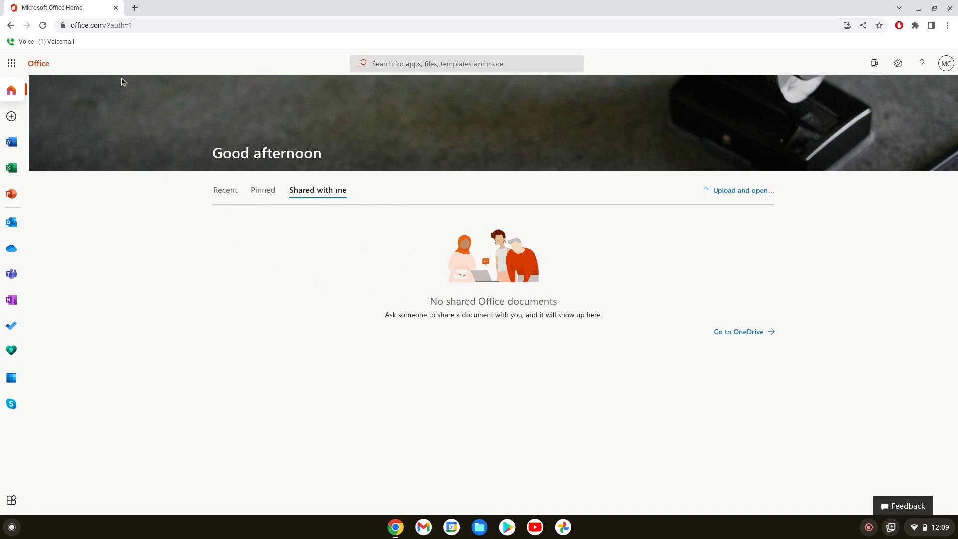
Launch Word from the app launcher and create a new blank document.
click(11, 63)
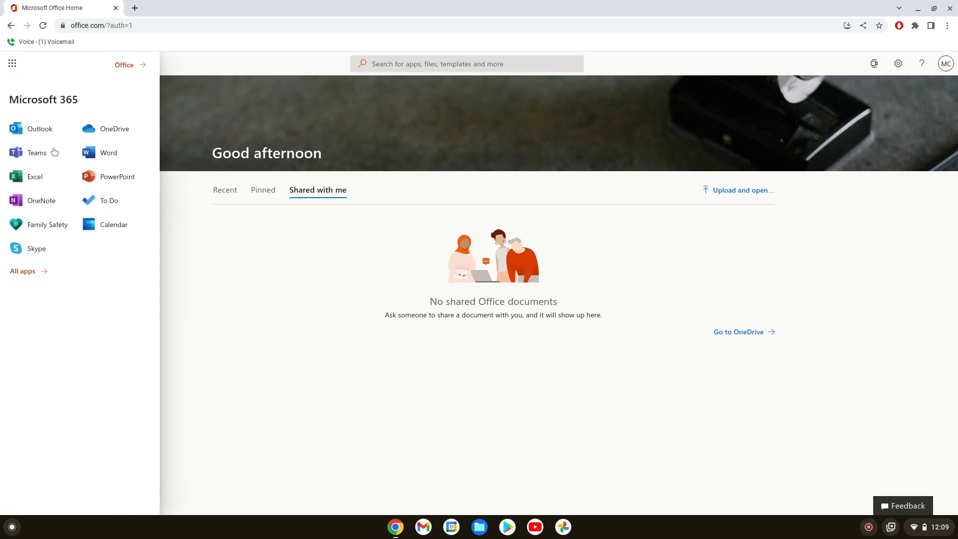
click(109, 152)
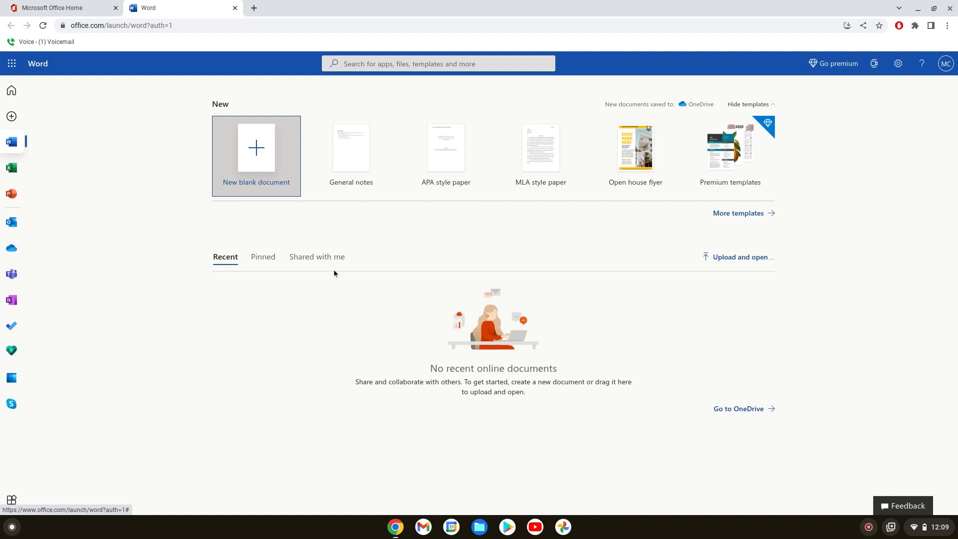
mouse_move(346, 277)
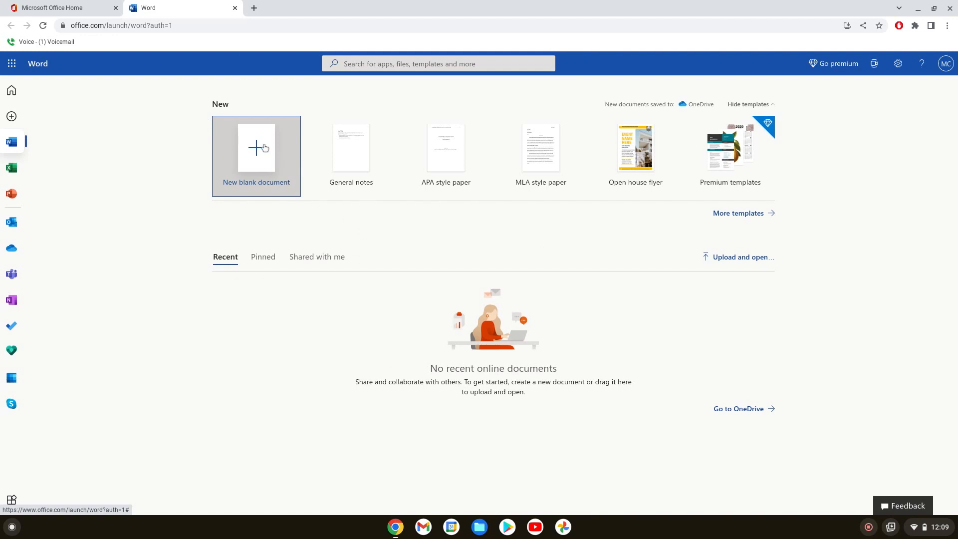
click(256, 147)
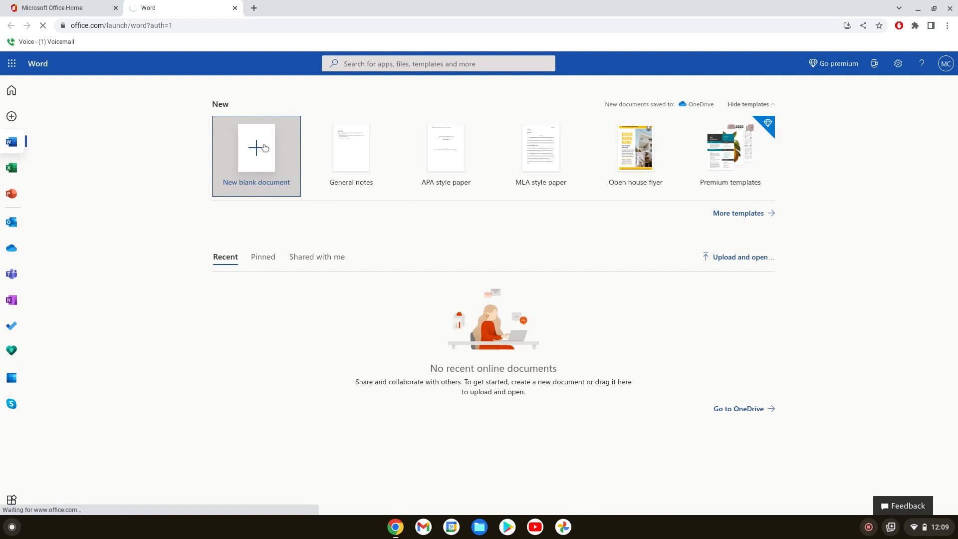
click(256, 147)
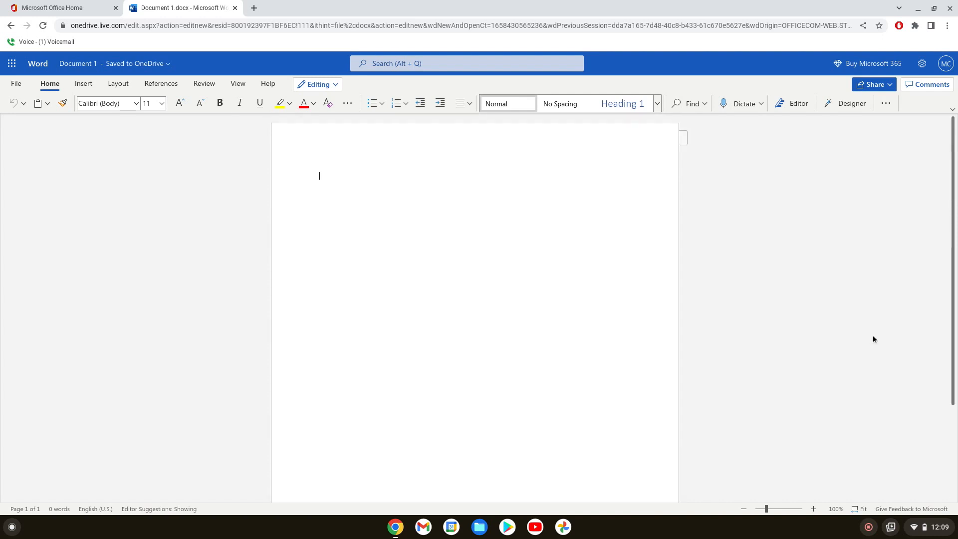
mouse_move(513, 213)
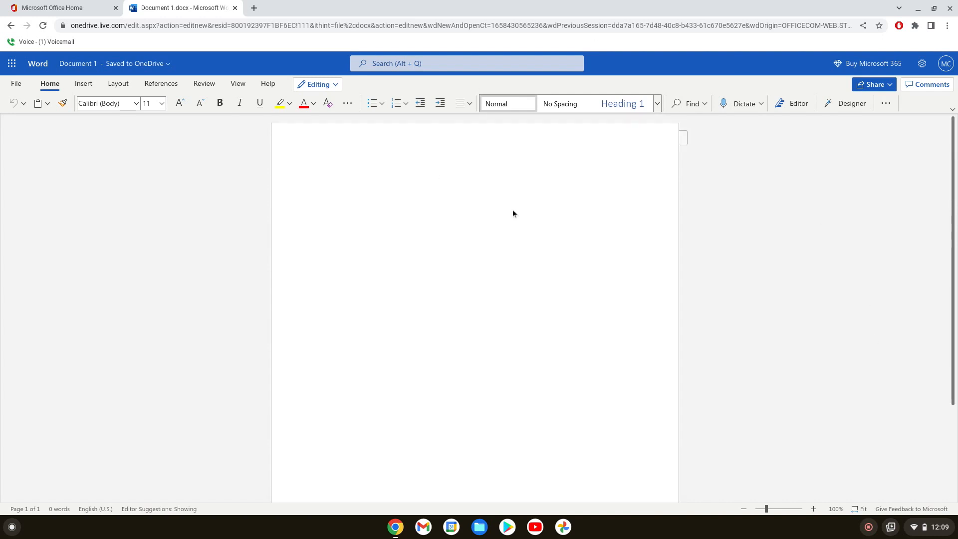
View the sharing options for the new Document 1 saved to OneDrive.
click(319, 176)
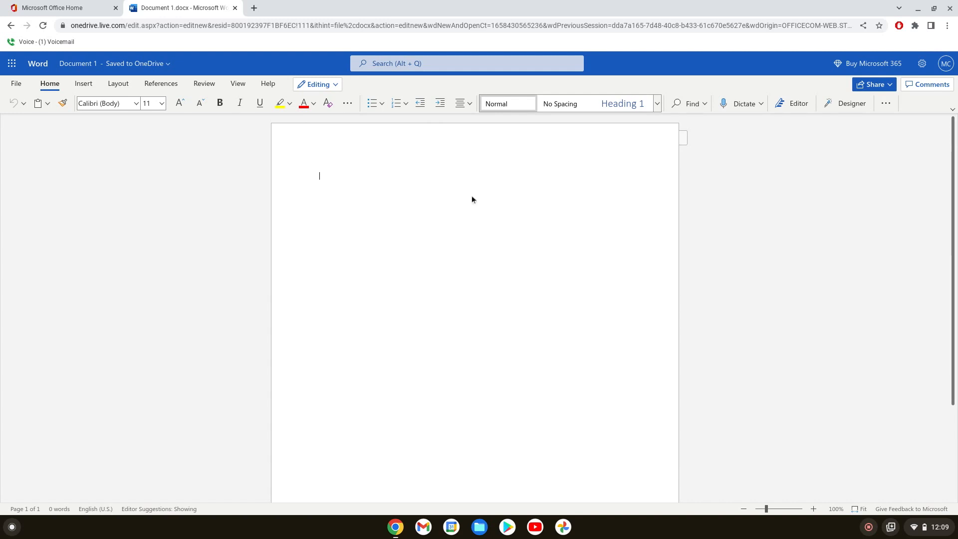
click(740, 103)
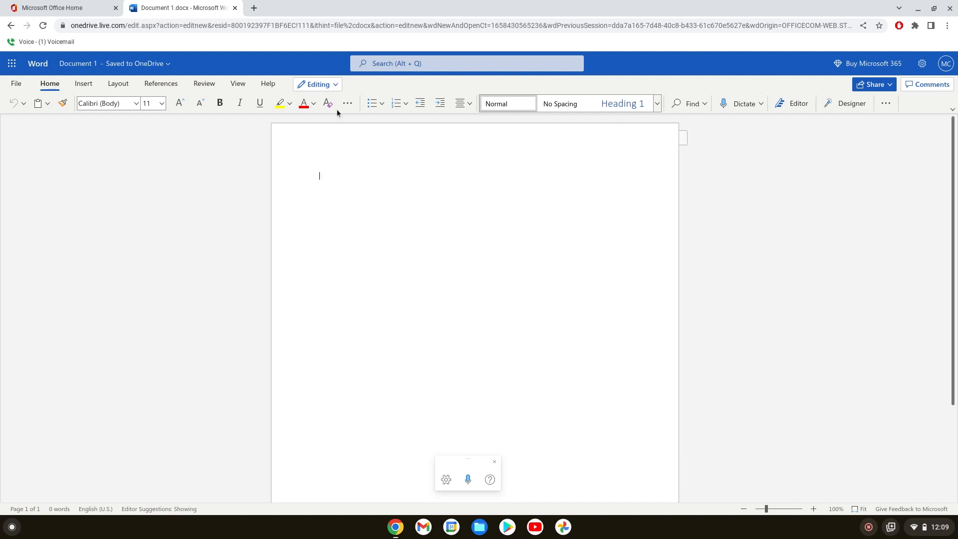
mouse_move(139, 58)
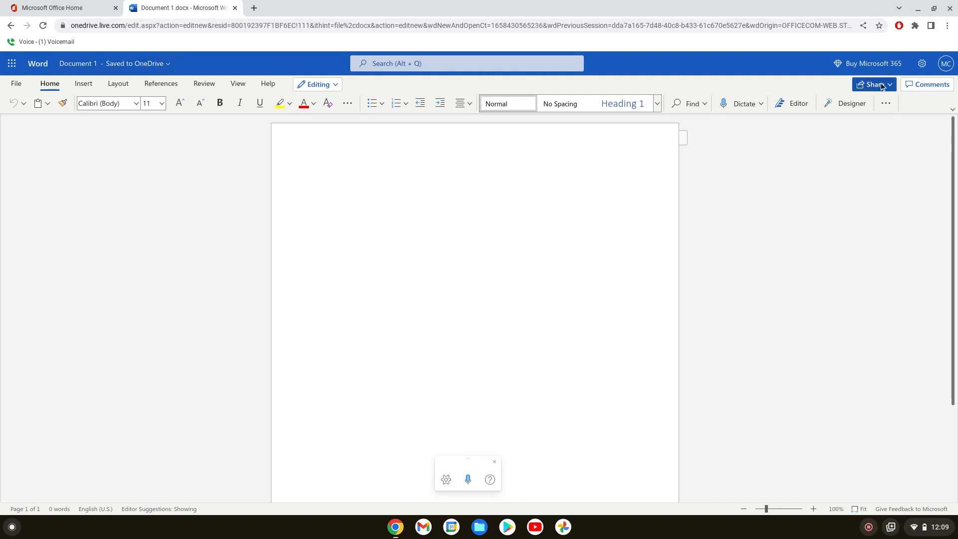
click(874, 85)
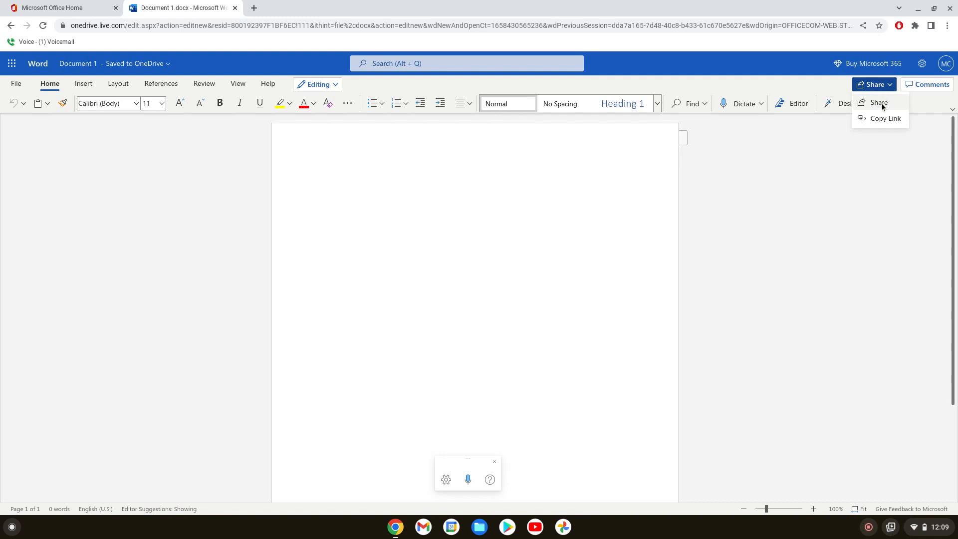
mouse_move(901, 101)
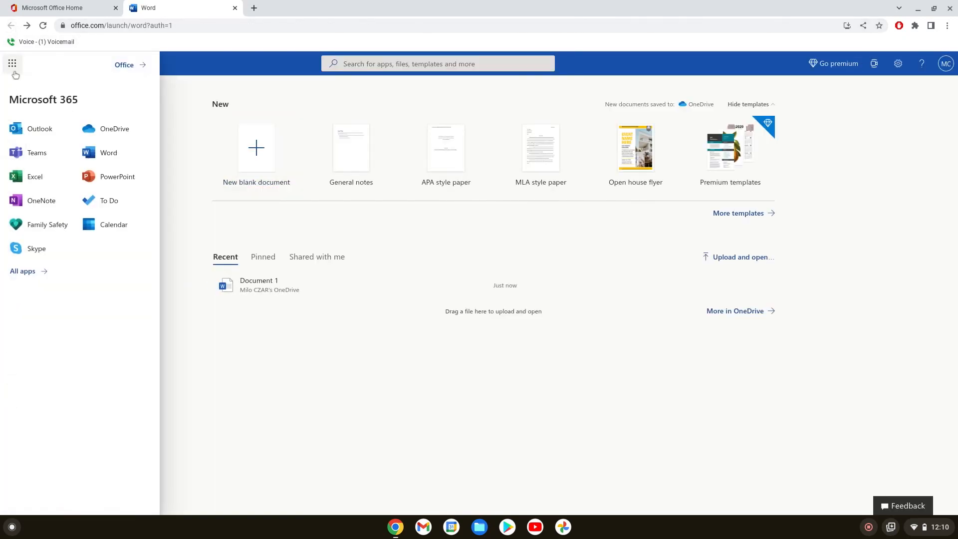
Launch PowerPoint and create a new blank presentation.
click(117, 177)
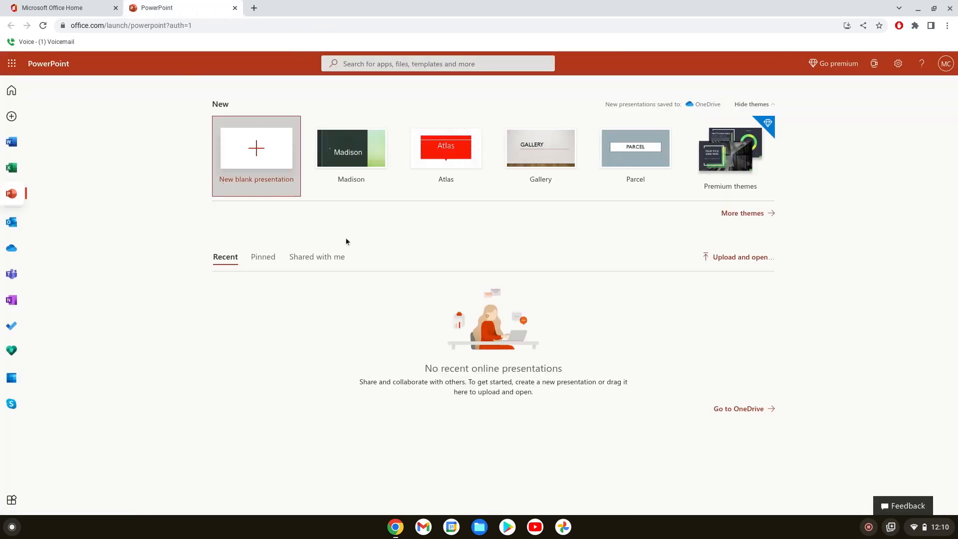
click(256, 148)
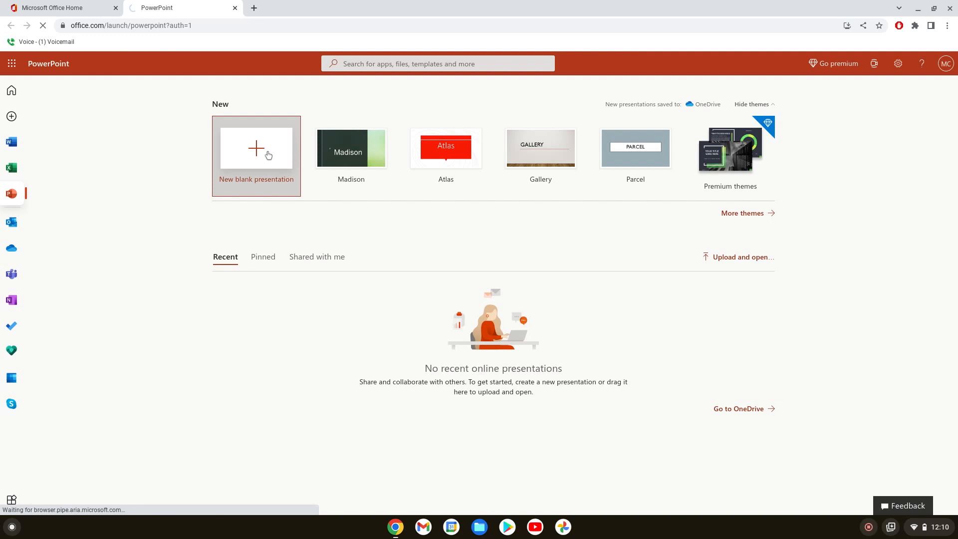
click(256, 150)
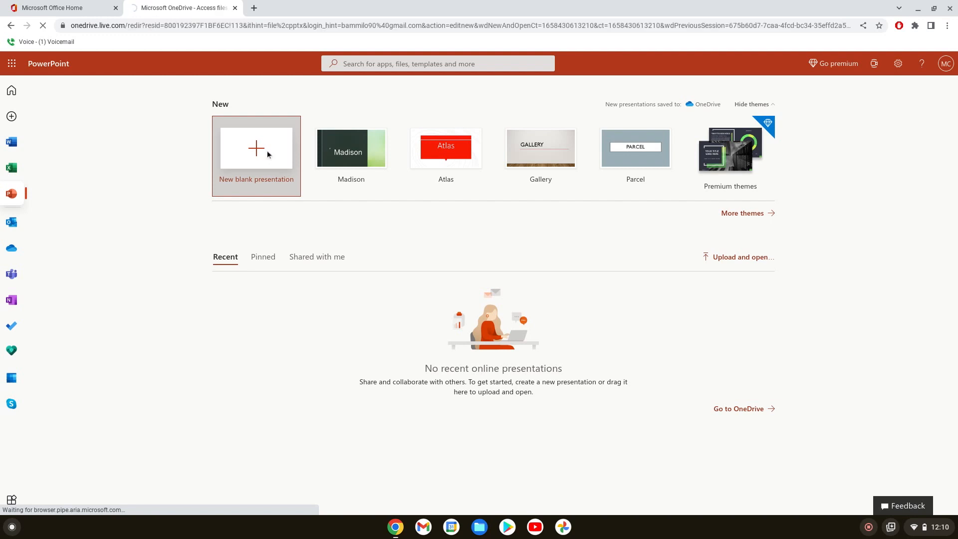
click(256, 149)
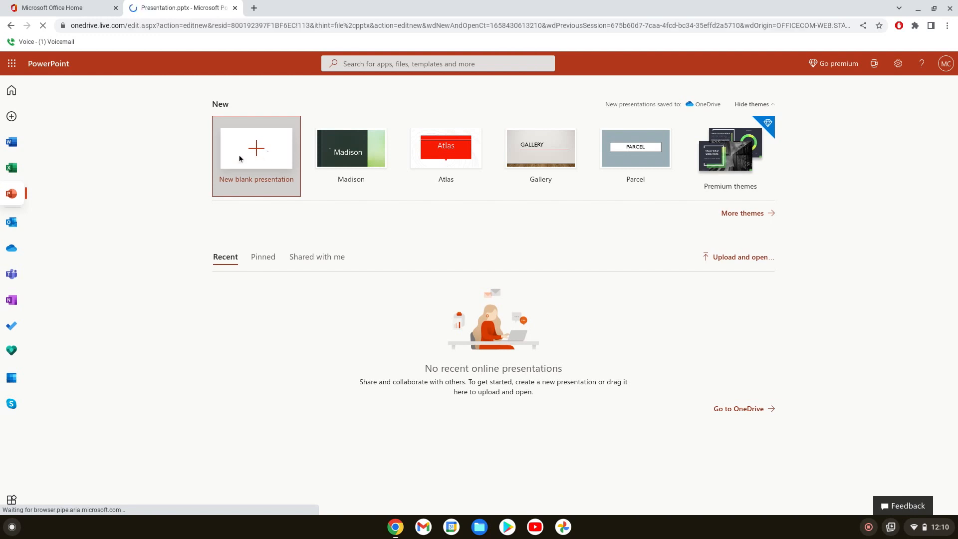
click(256, 148)
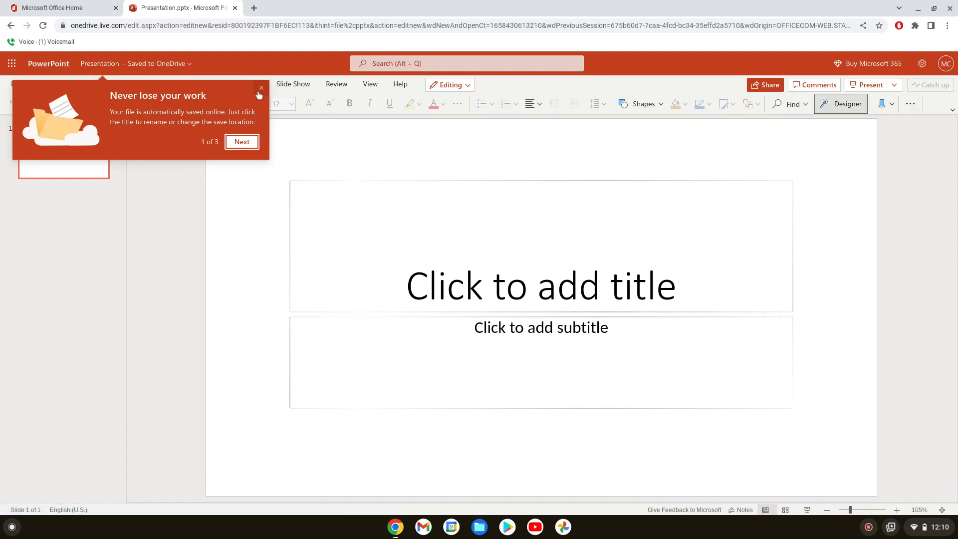
Dismiss the auto-save tip and close Presentation.pptx, returning to Office Home.
click(847, 104)
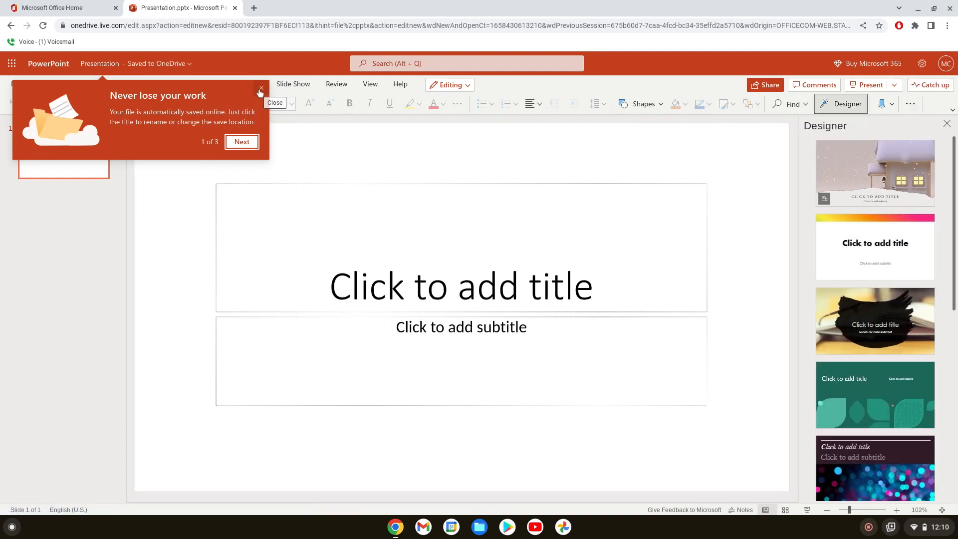
click(259, 90)
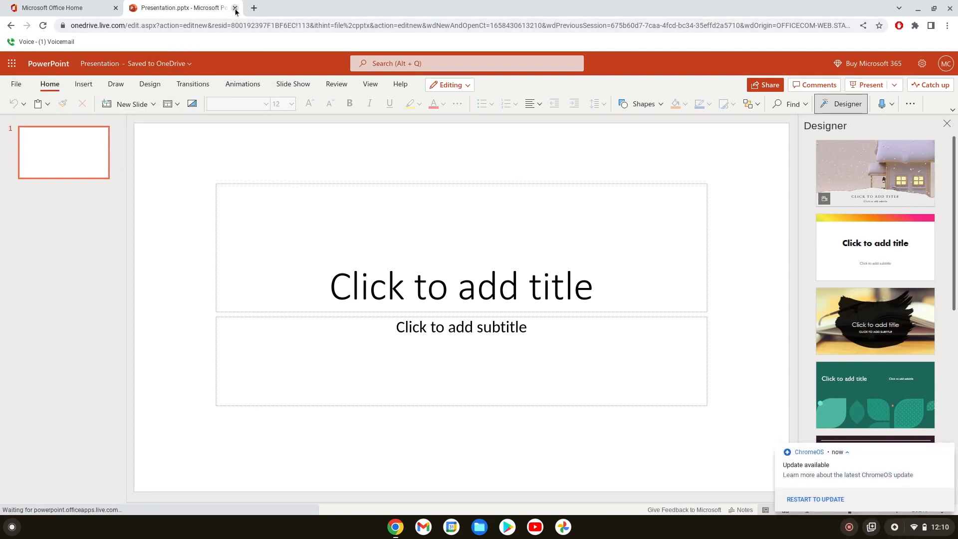
click(235, 7)
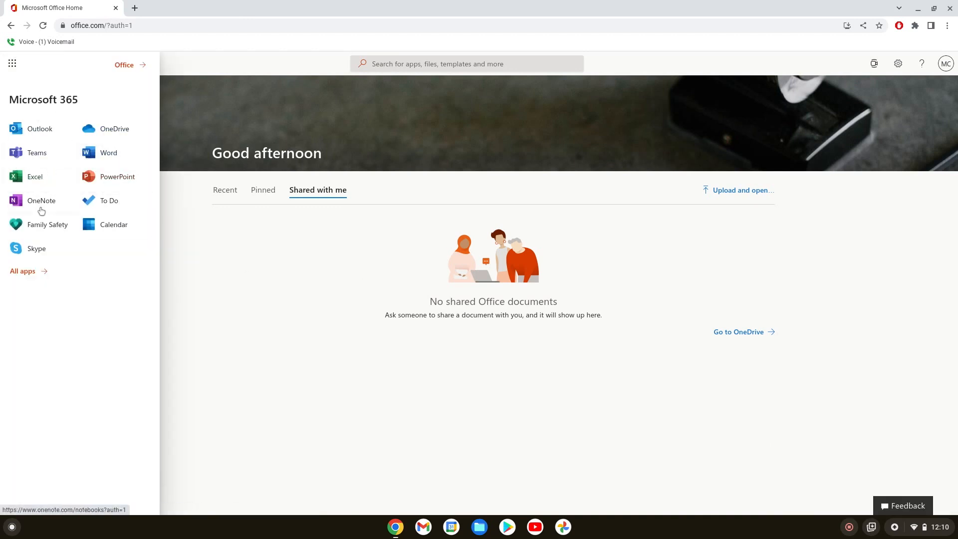
Install Office from Chrome's menu as a standalone app, then minimize its window.
click(11, 63)
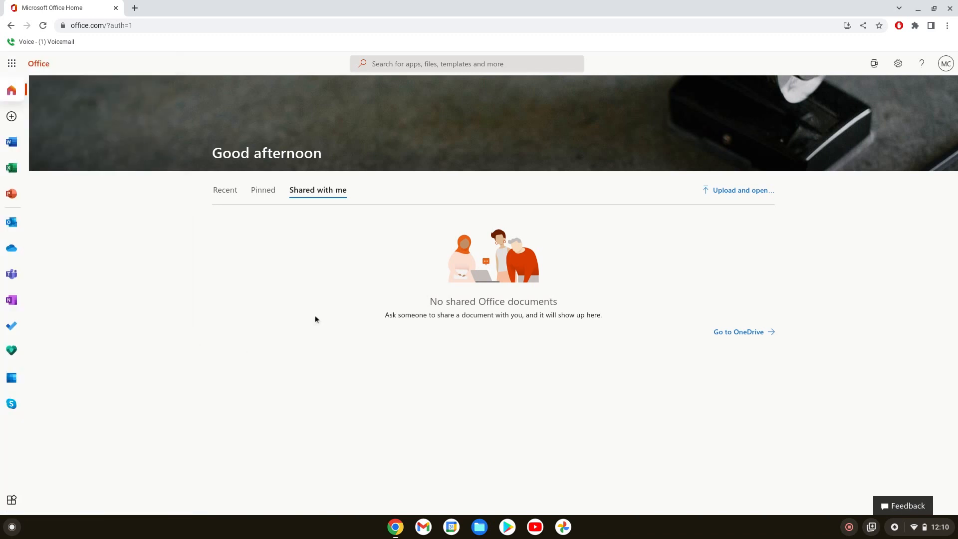
mouse_move(805, 116)
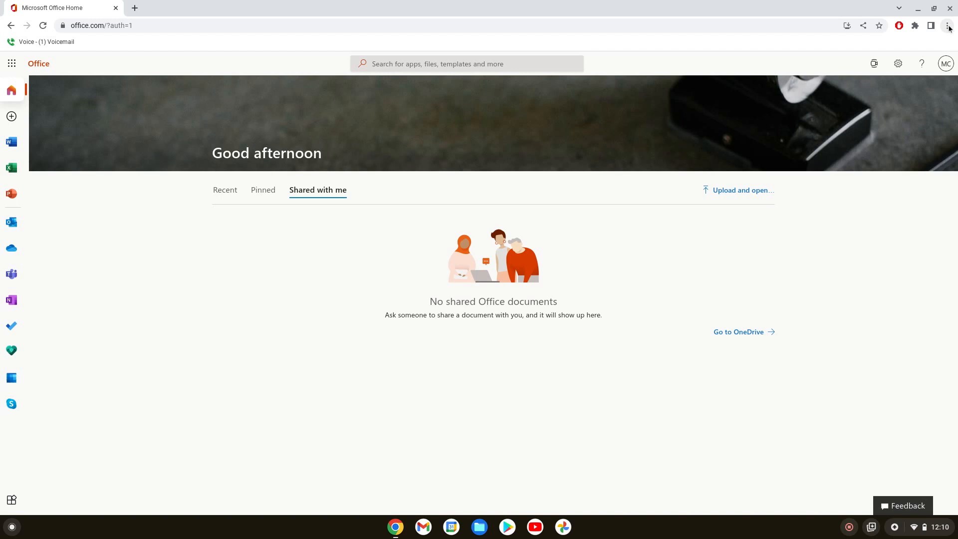
click(949, 25)
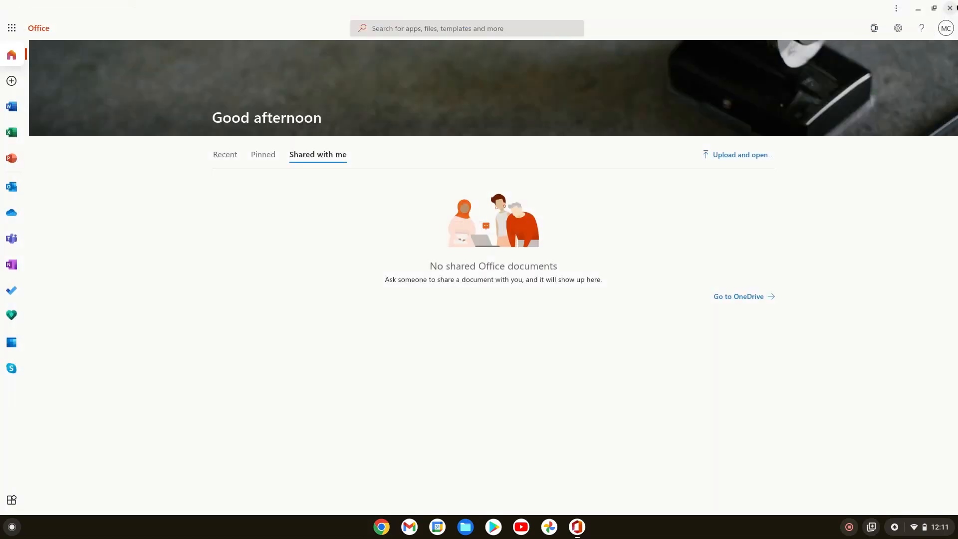
click(951, 8)
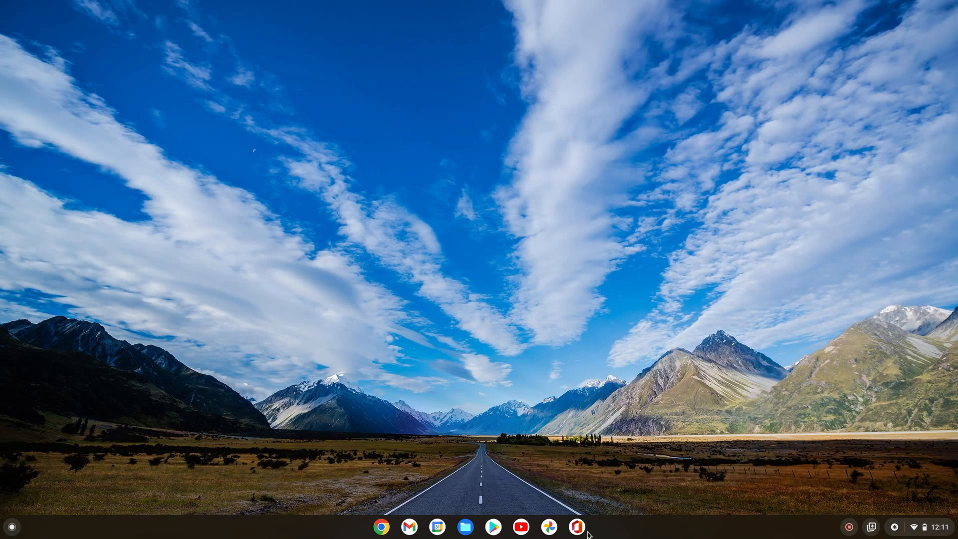
mouse_move(577, 528)
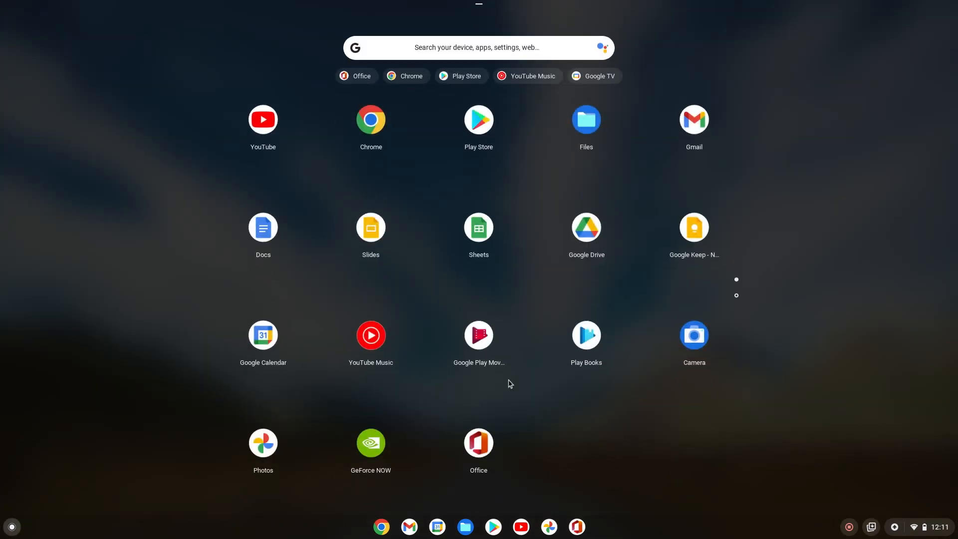
mouse_move(561, 507)
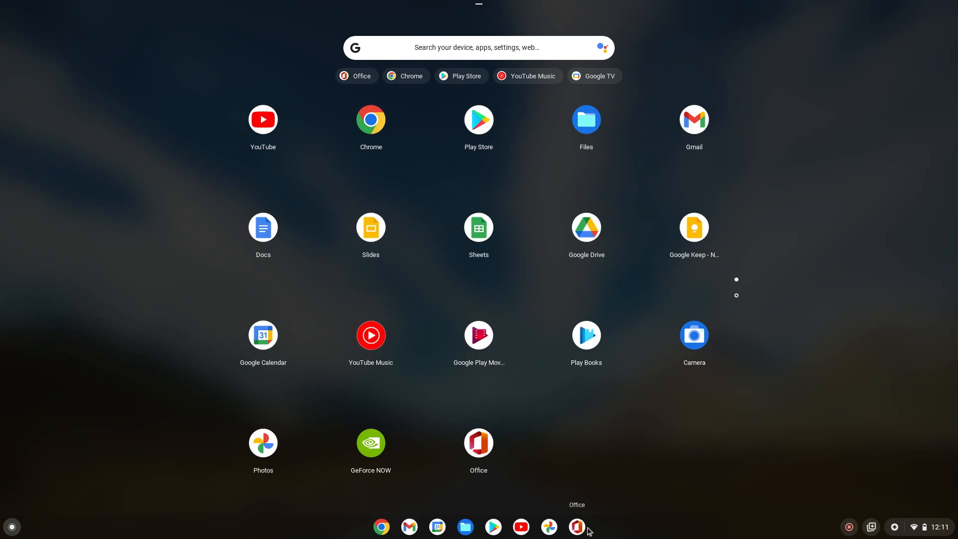
mouse_move(620, 386)
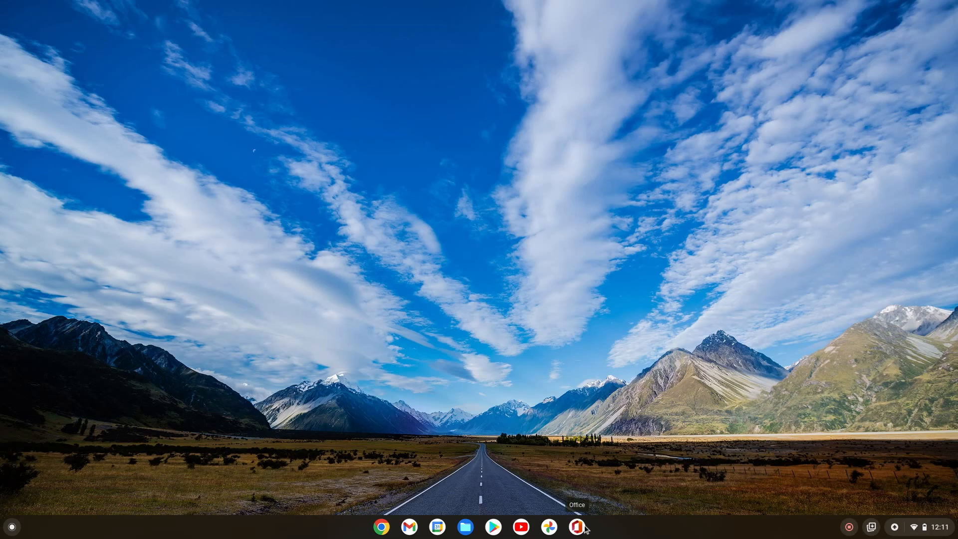
Launch the installed Office app from the shelf, listing Presentation and Document 1.
click(576, 526)
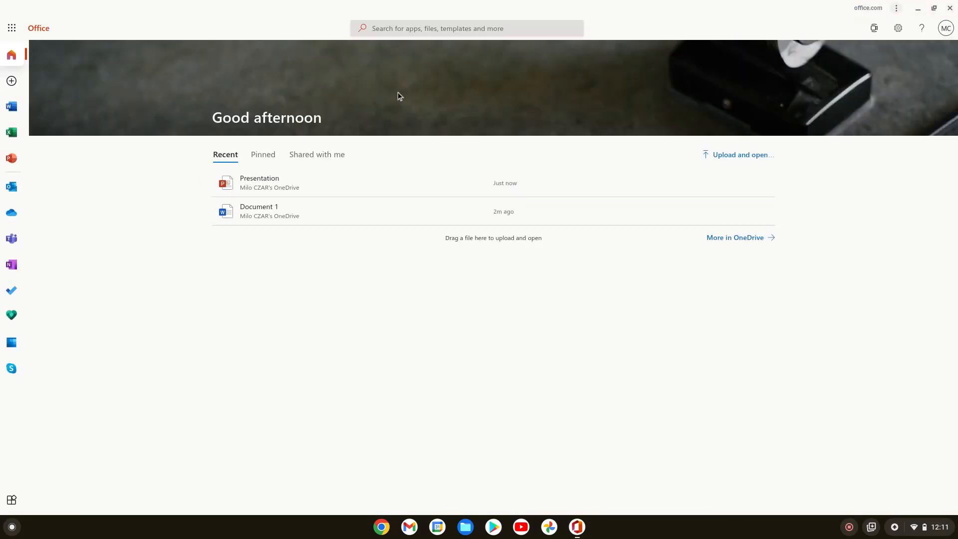
Visit Word's start page, then PowerPoint's showing the recent Presentation.
click(11, 106)
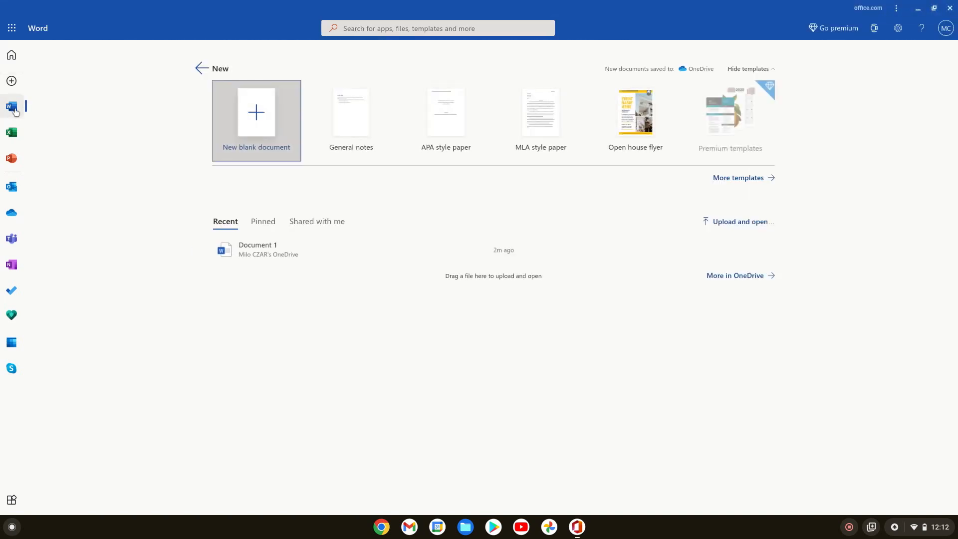
click(11, 158)
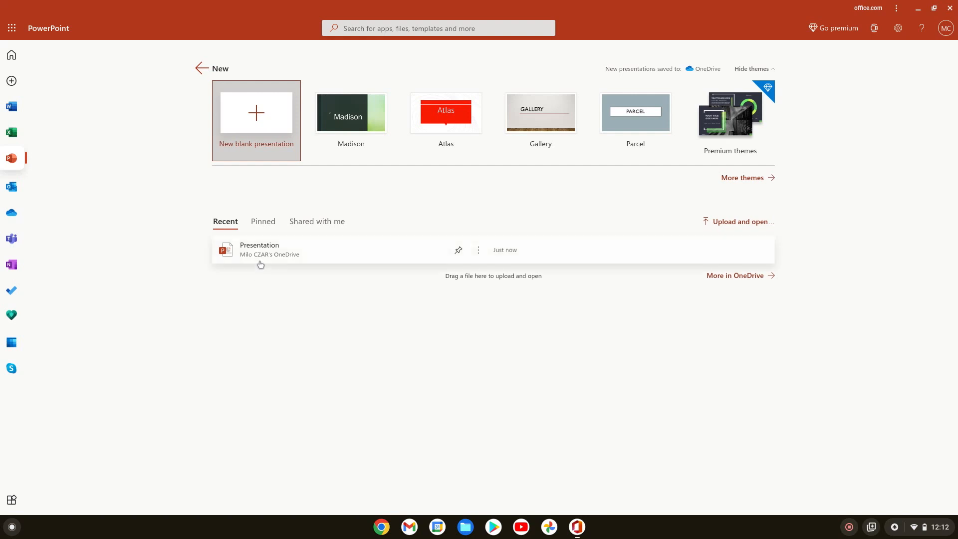
mouse_move(426, 271)
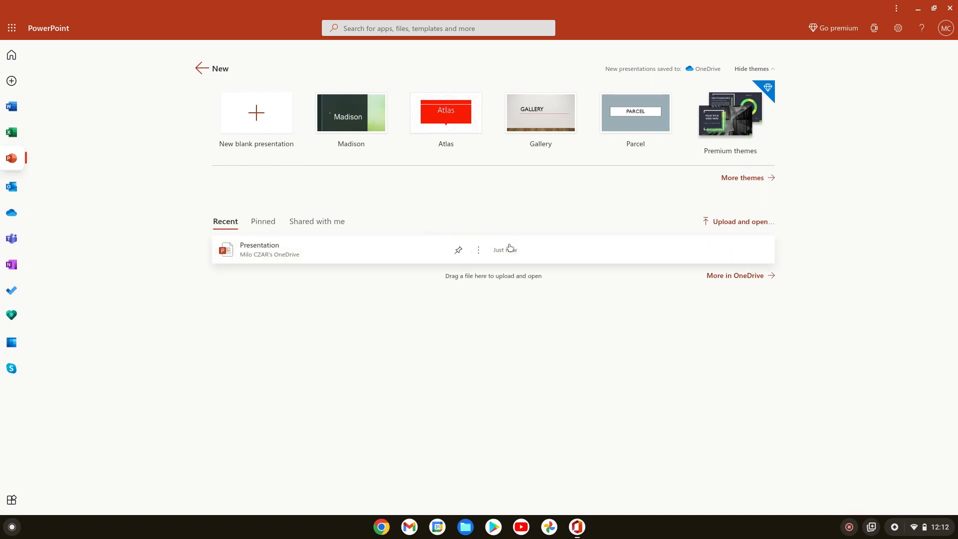
mouse_move(564, 265)
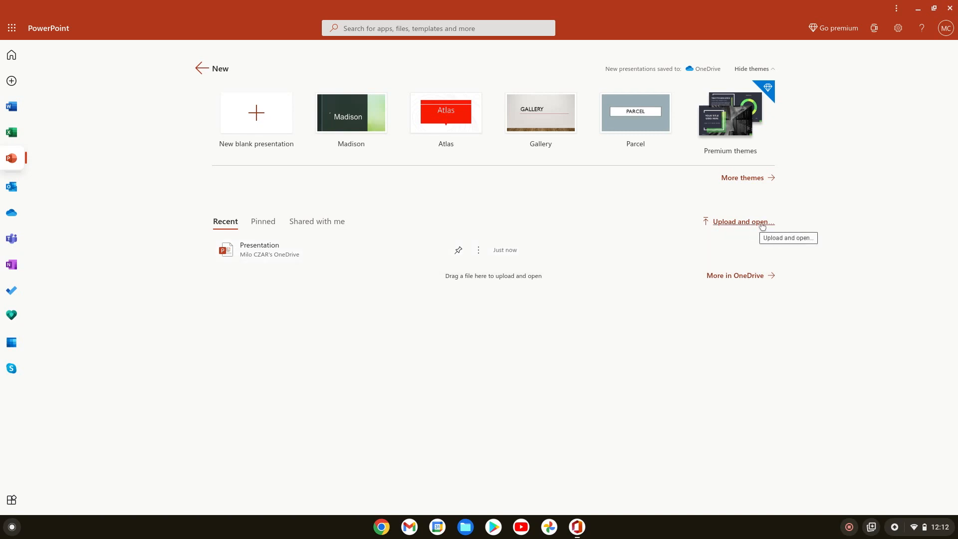
mouse_move(781, 221)
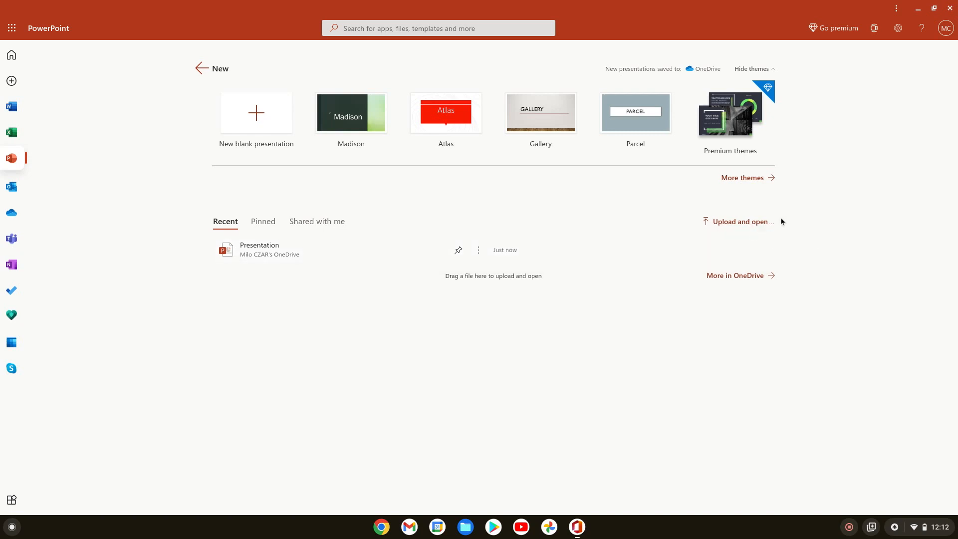
mouse_move(743, 221)
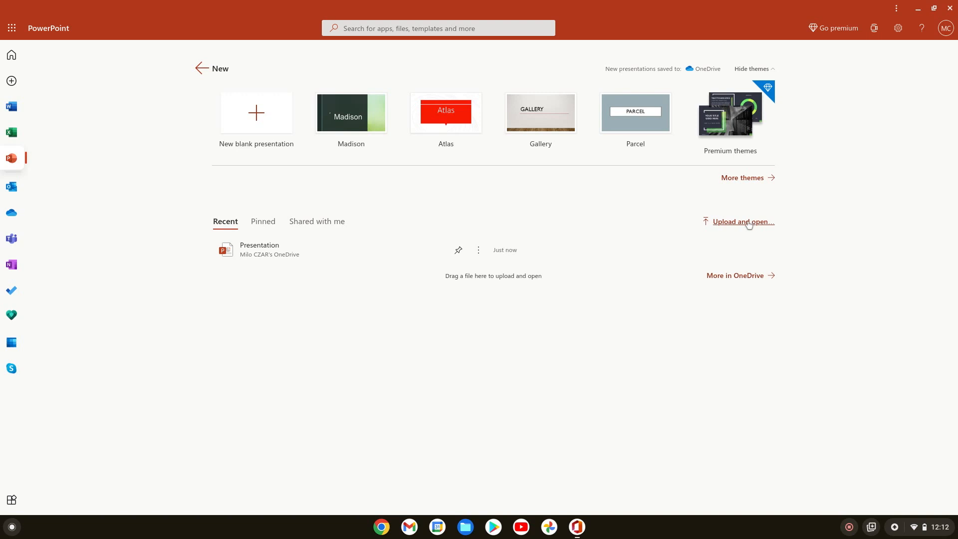
mouse_move(744, 221)
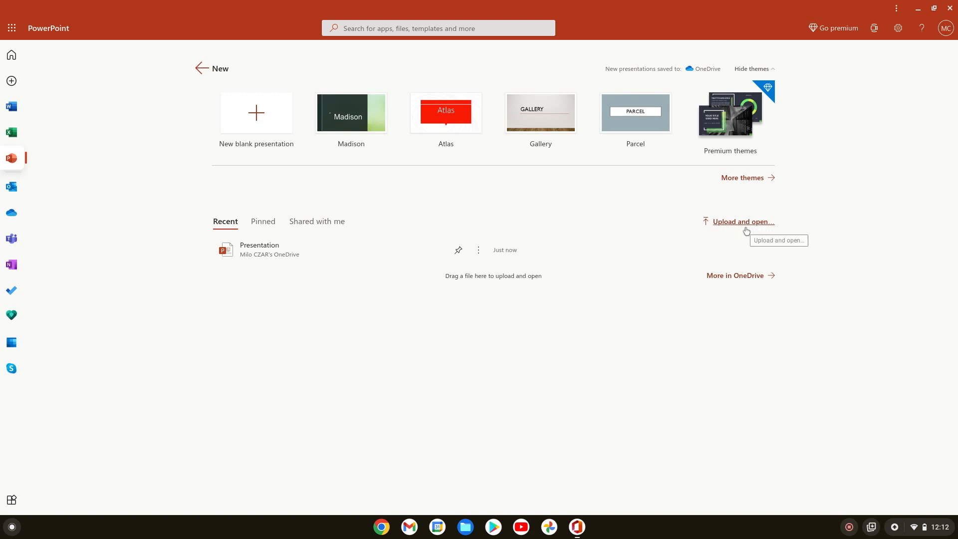
mouse_move(694, 203)
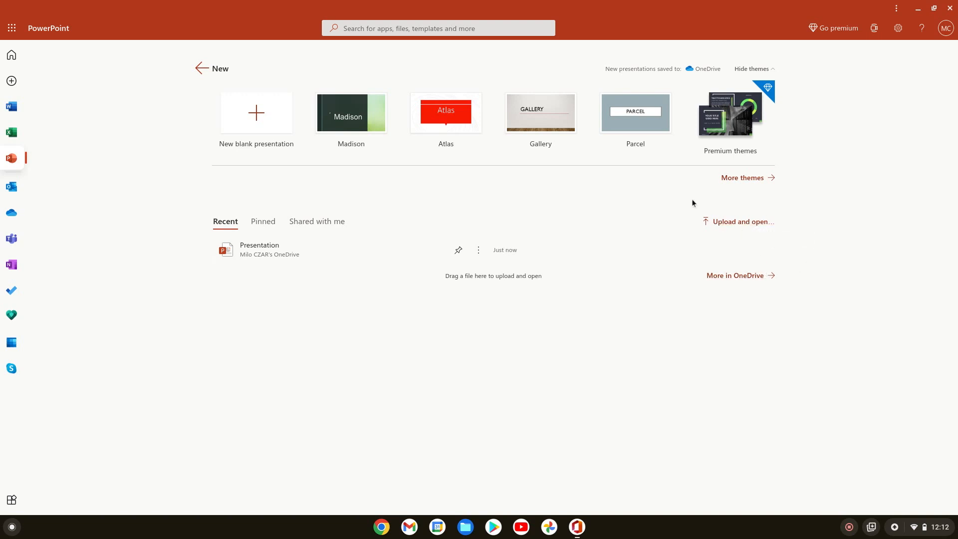
mouse_move(702, 258)
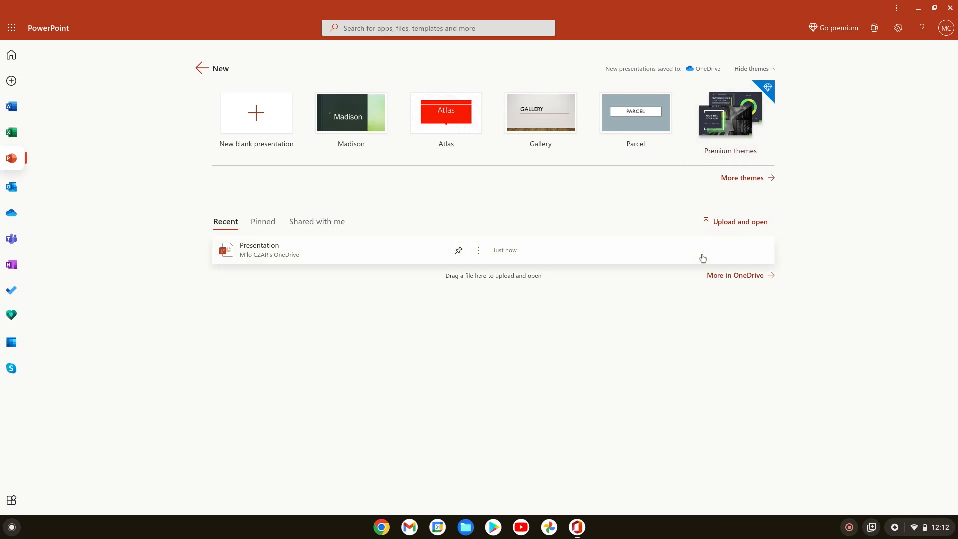
mouse_move(445, 333)
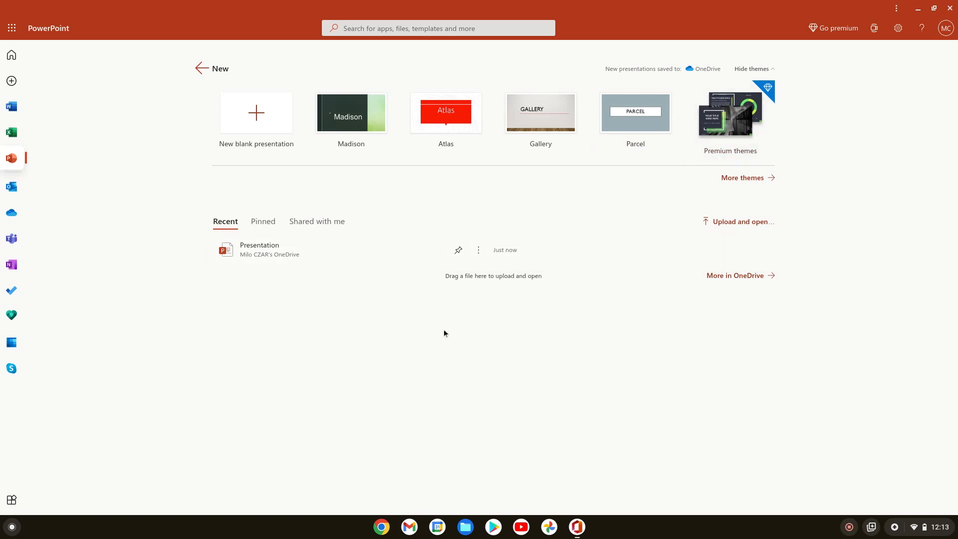